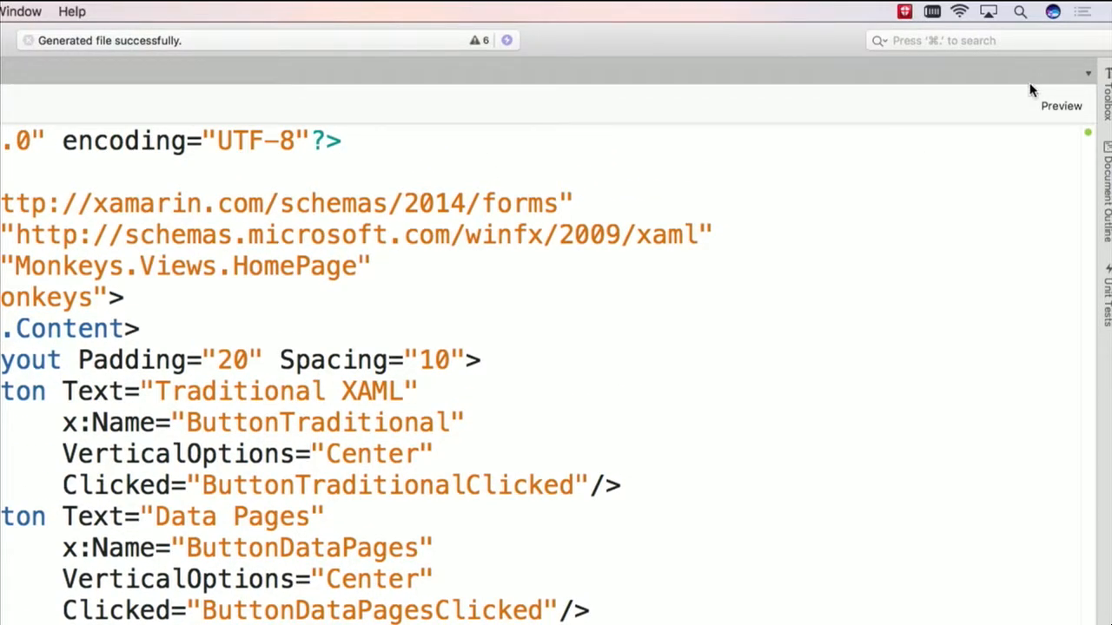
mouse_move(1060, 106)
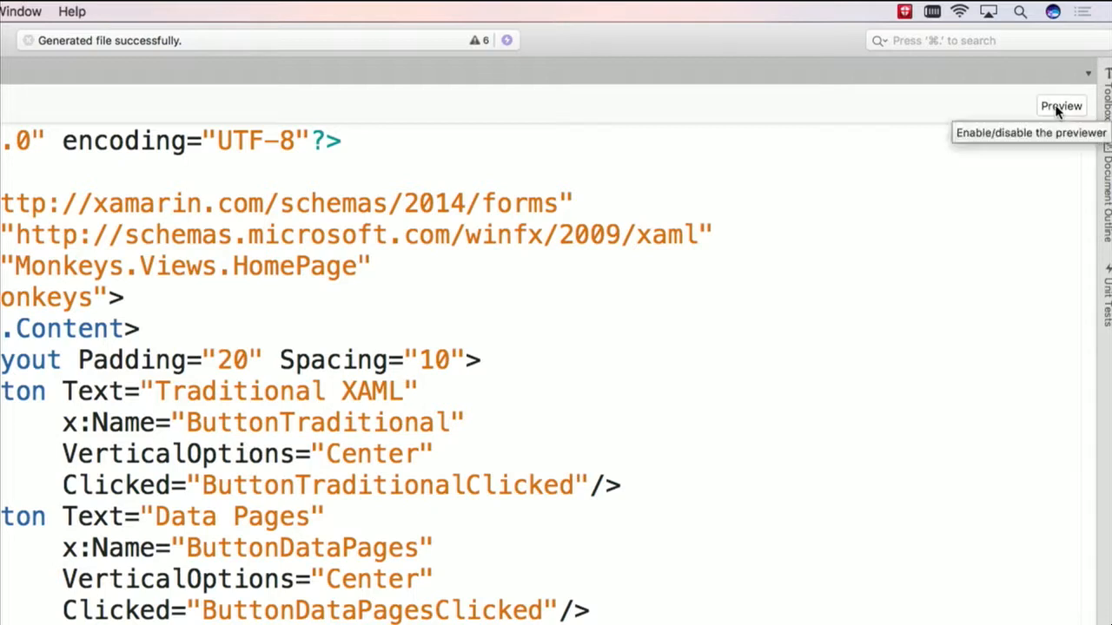
Enable the XAML Previewer so HomePage.xaml renders live on an Android phone beside the code
click(1060, 106)
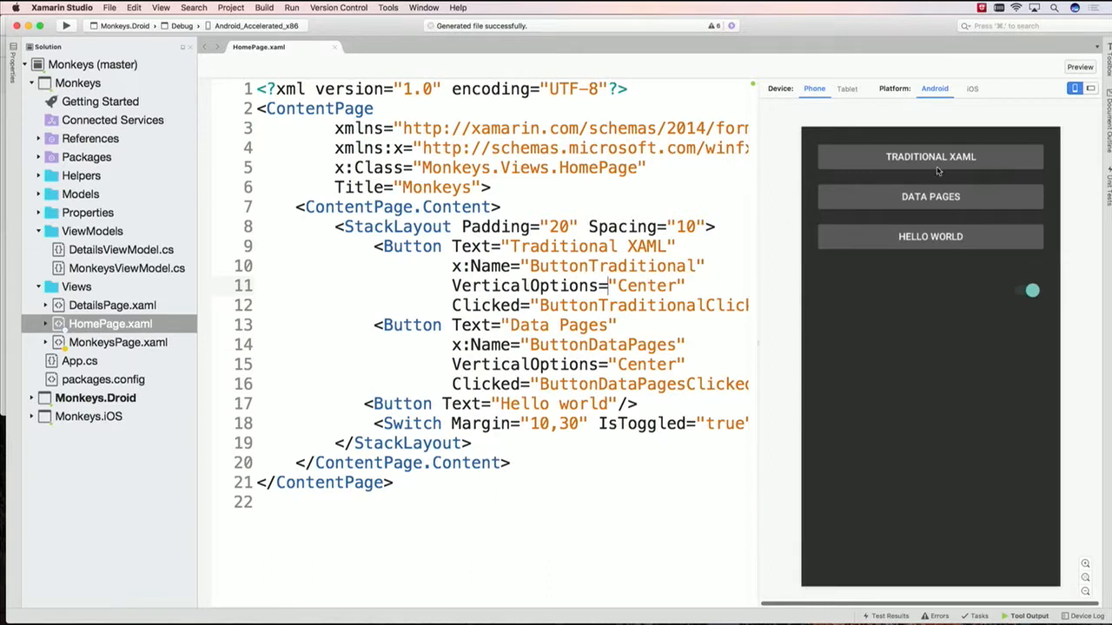
mouse_move(968, 113)
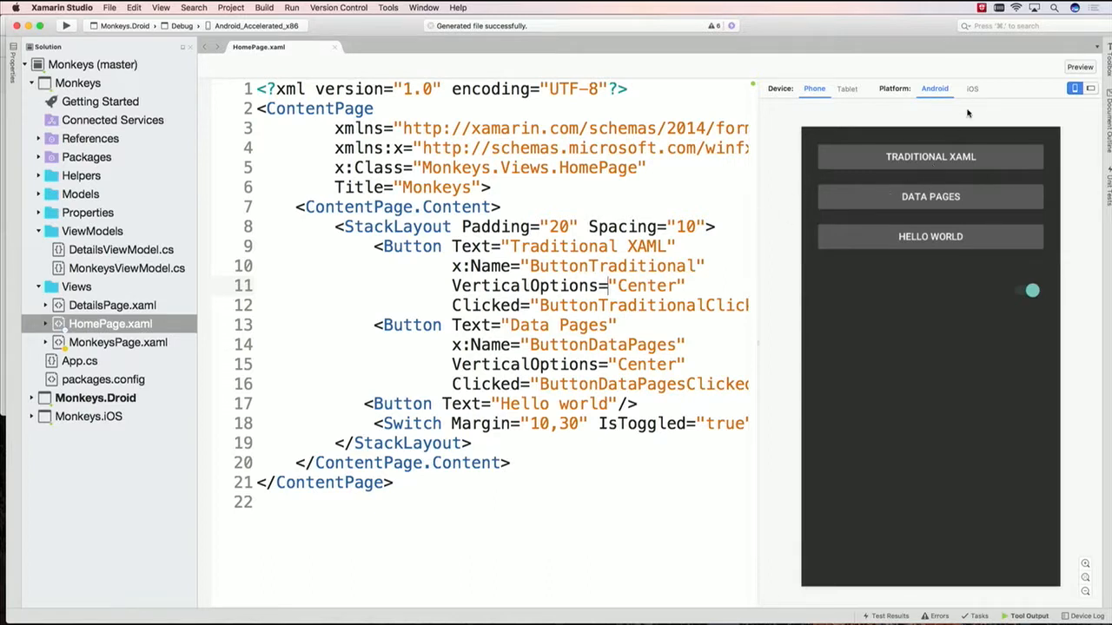
click(971, 87)
text(BackgroundColor="">)
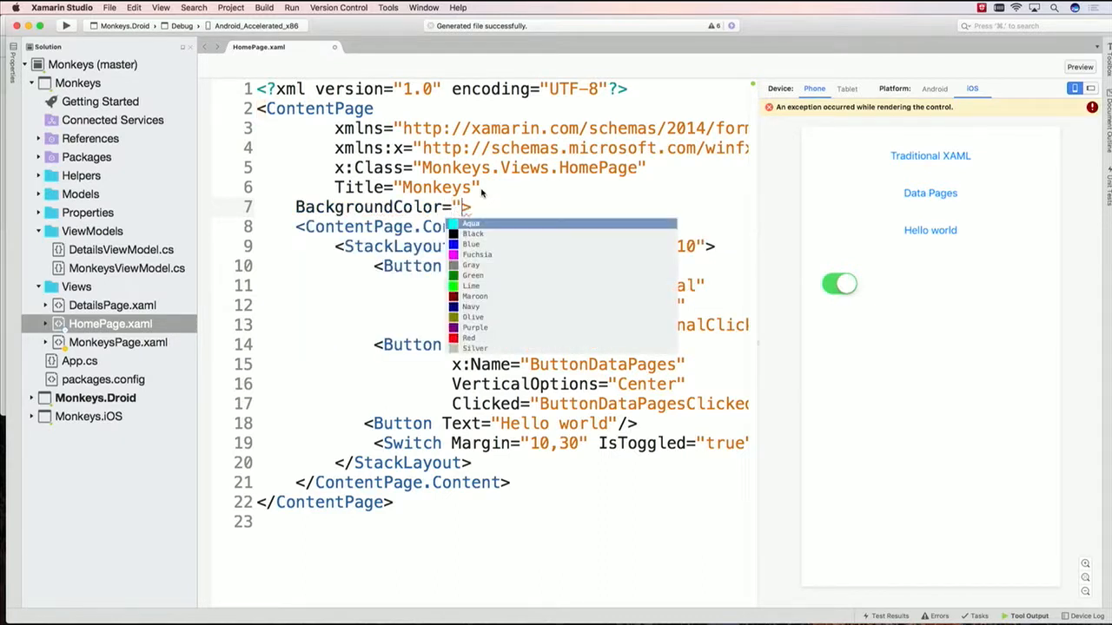
click(469, 223)
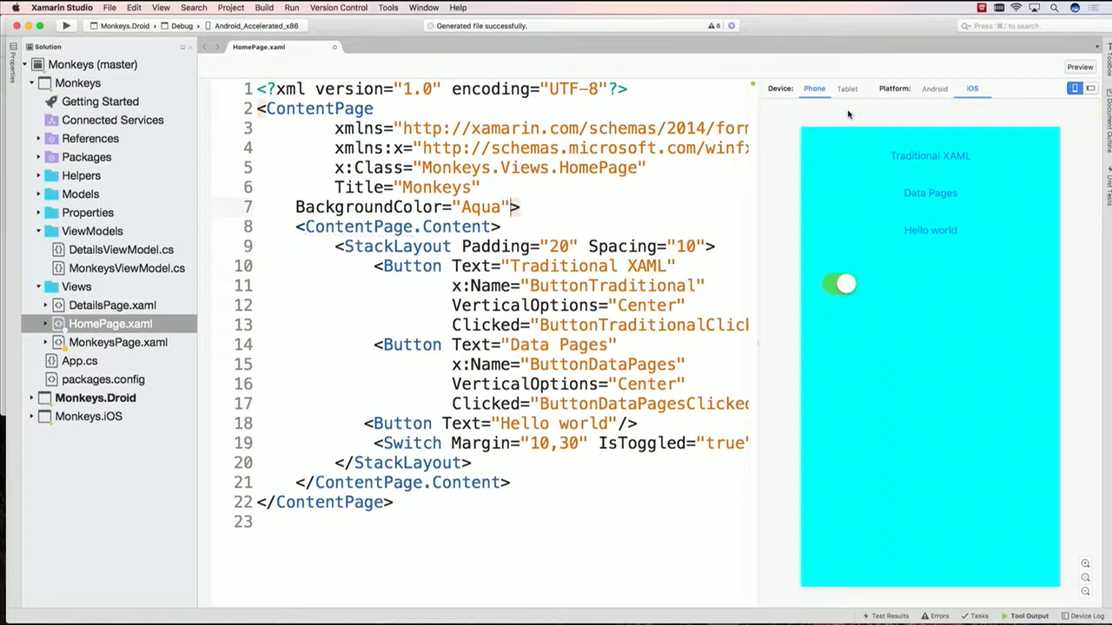
click(935, 87)
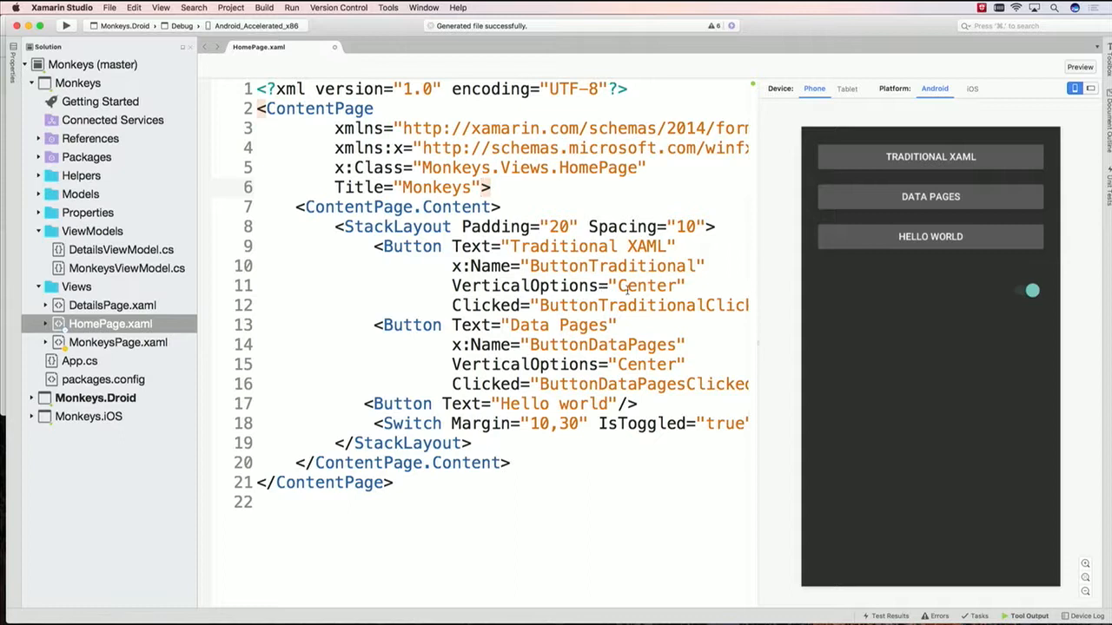
Duplicate the button as 'Hello Xamarin Show' with HorizontalOptions Start
scroll(down, 3)
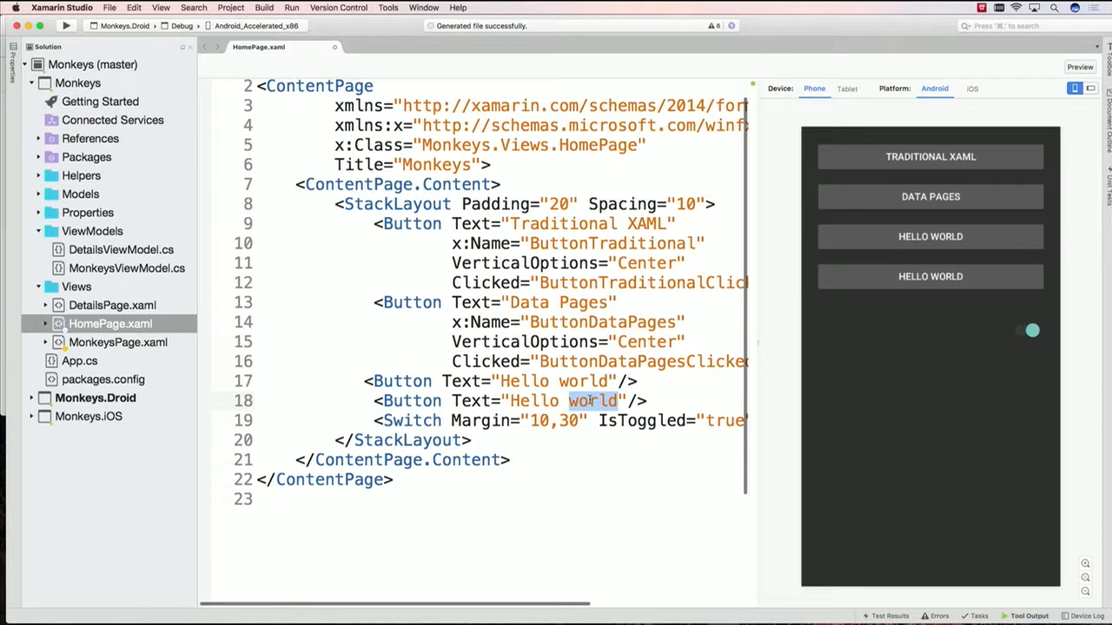
text(Xamarin)
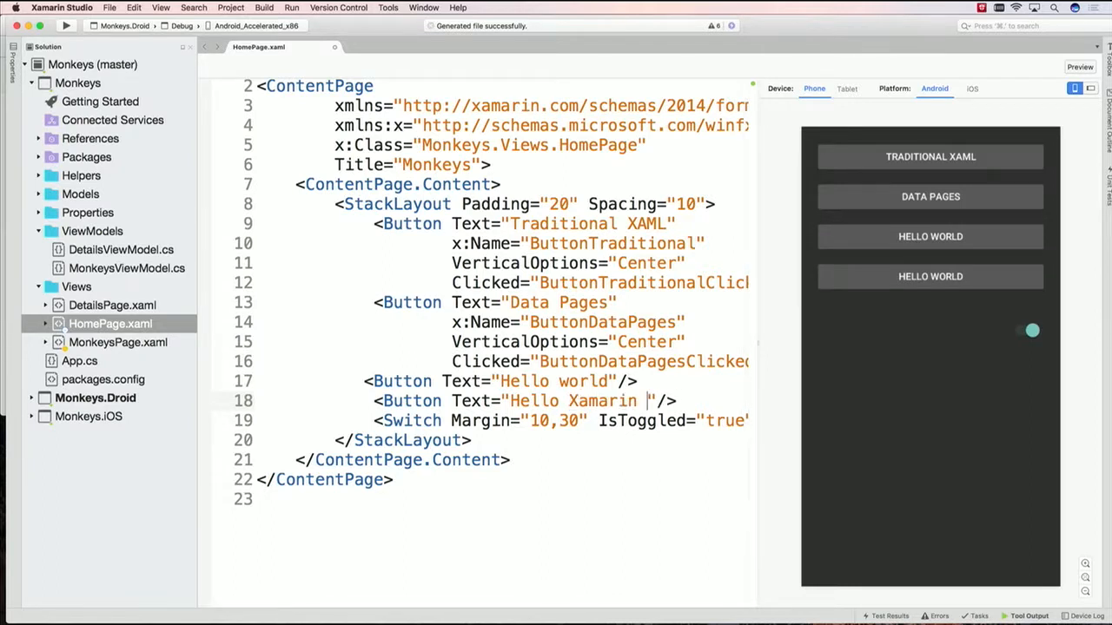
text(Show)
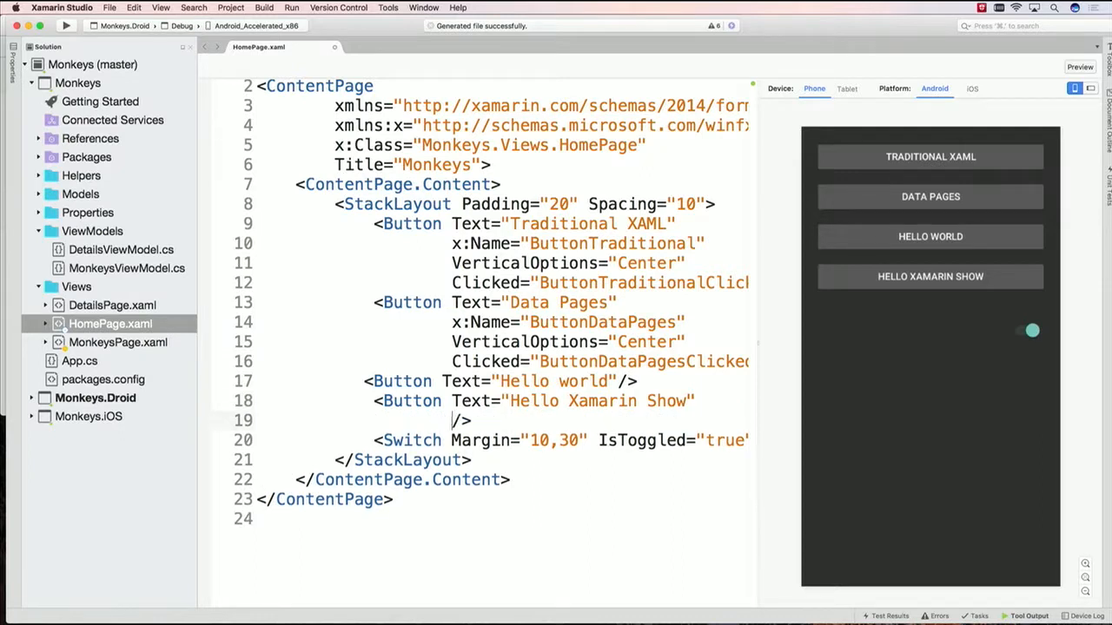
text(HorizontalOptions="End)
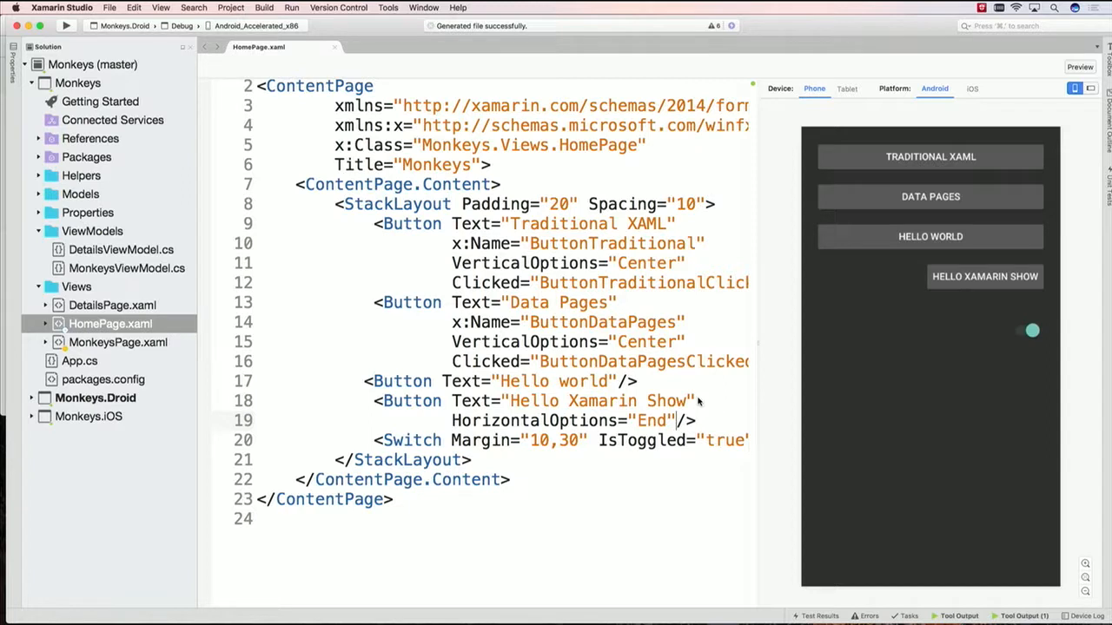
text(Start)
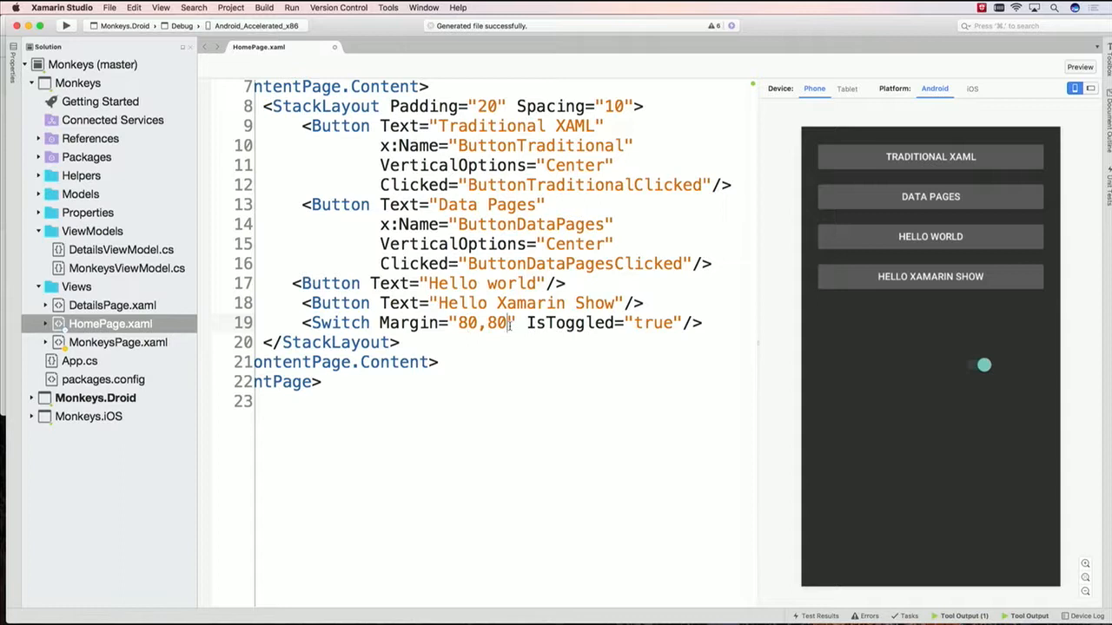
Give the Switch a single Margin of 80 and IsToggled false
key(backspace)
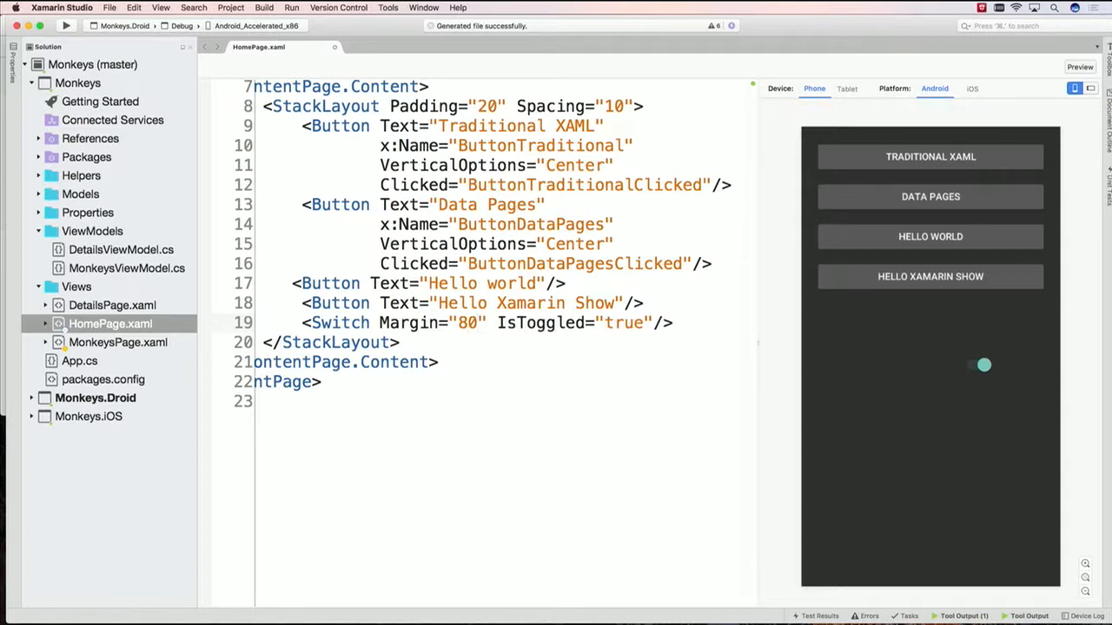
text(fals)
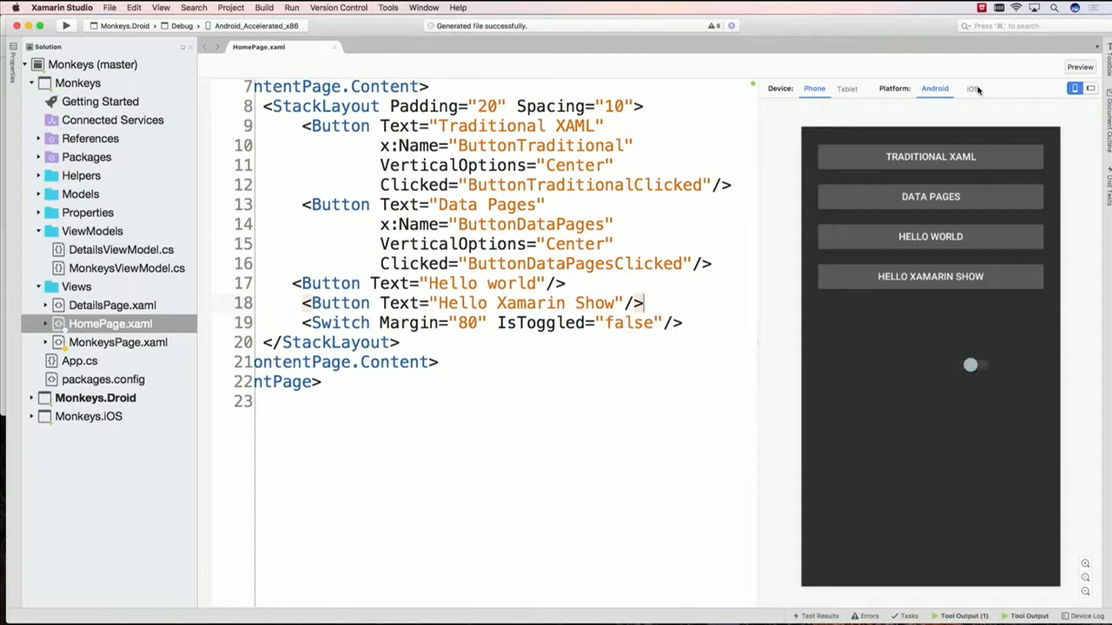
Switch the preview to iOS and give the Hello world button an Aqua border of width 2
click(971, 89)
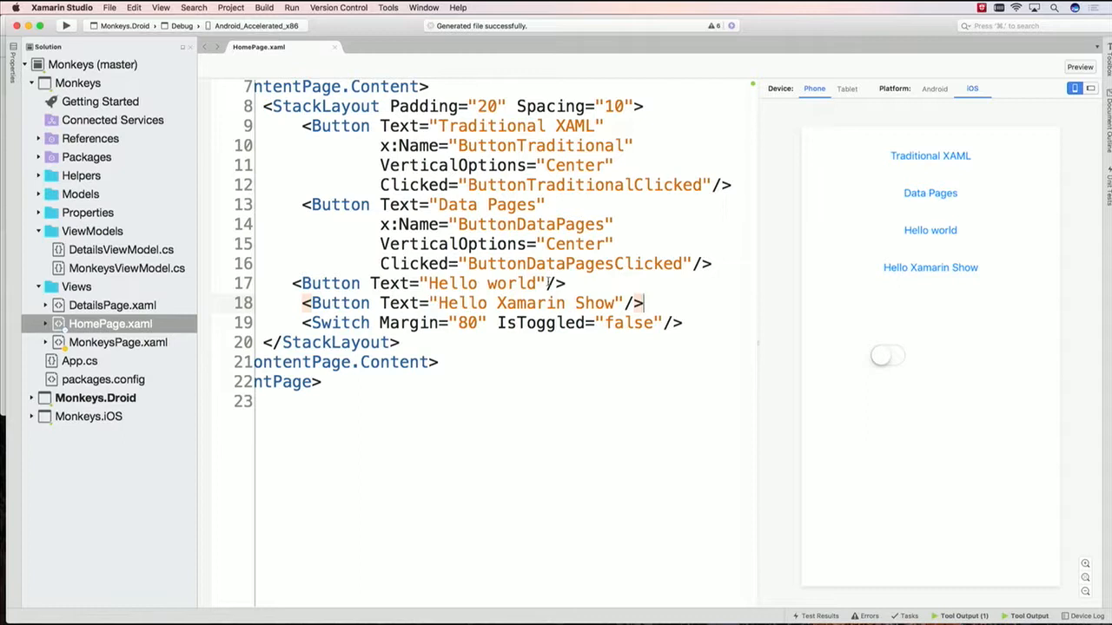
text(ba/>)
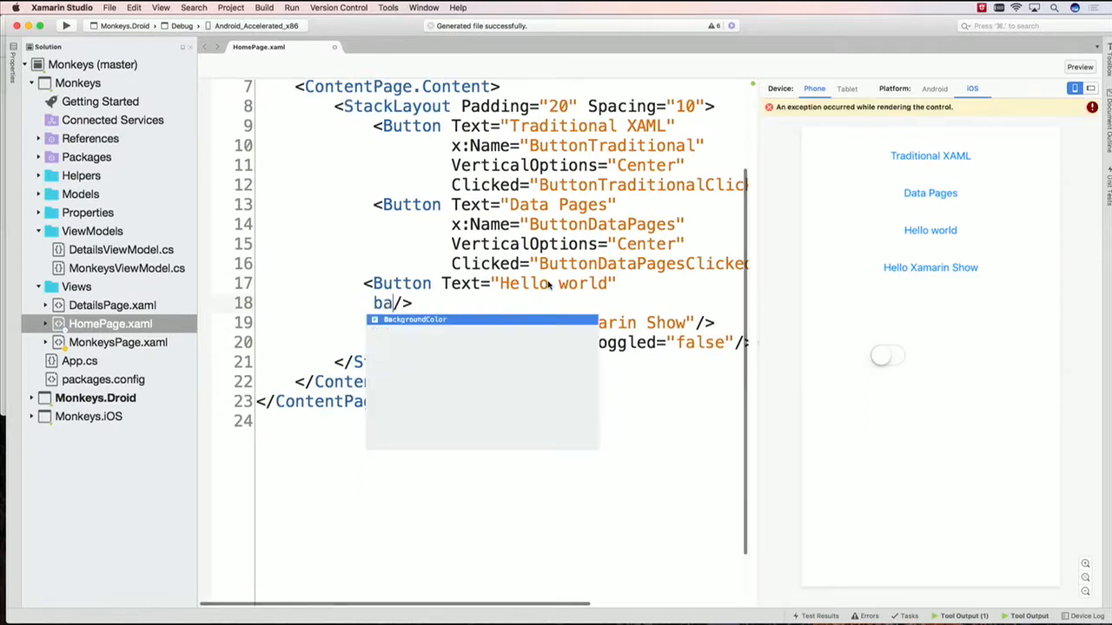
text(BorderColor=)
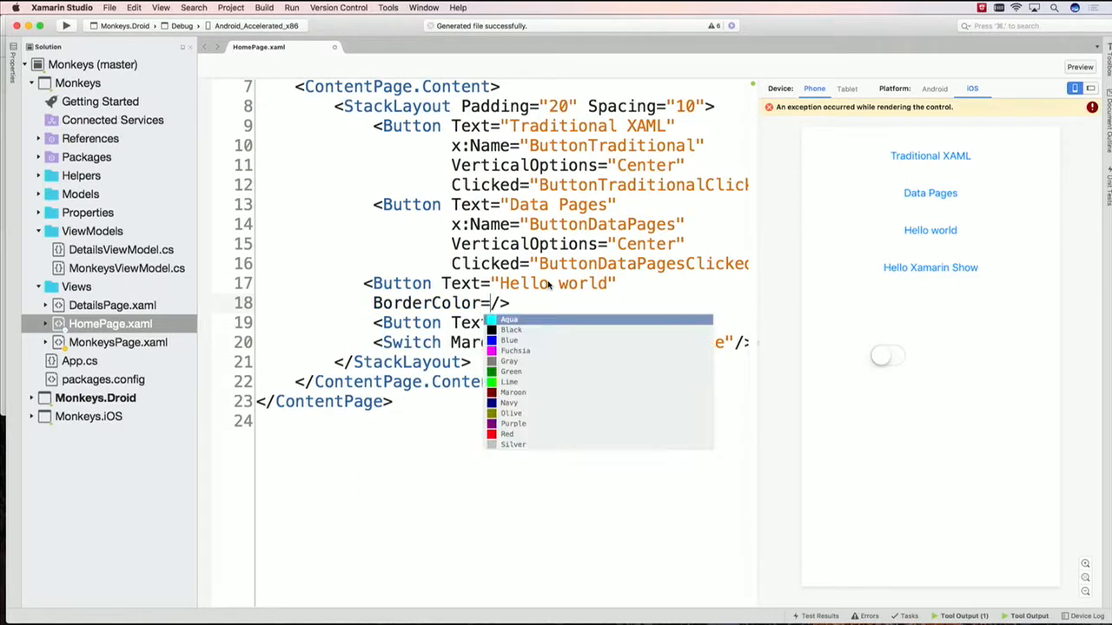
click(510, 320)
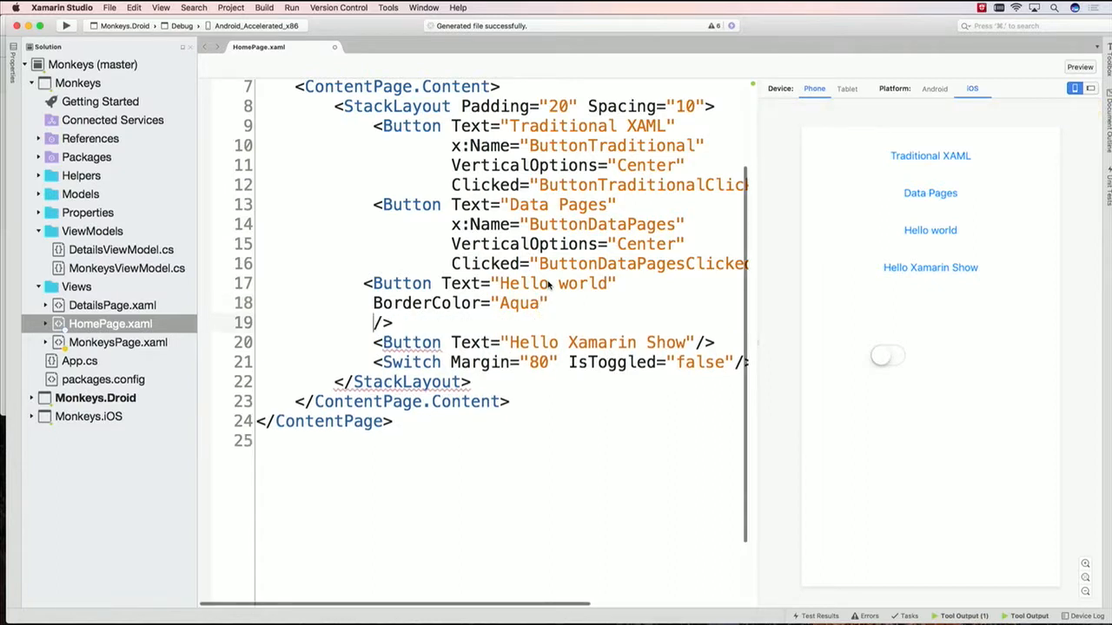
text(Ba)
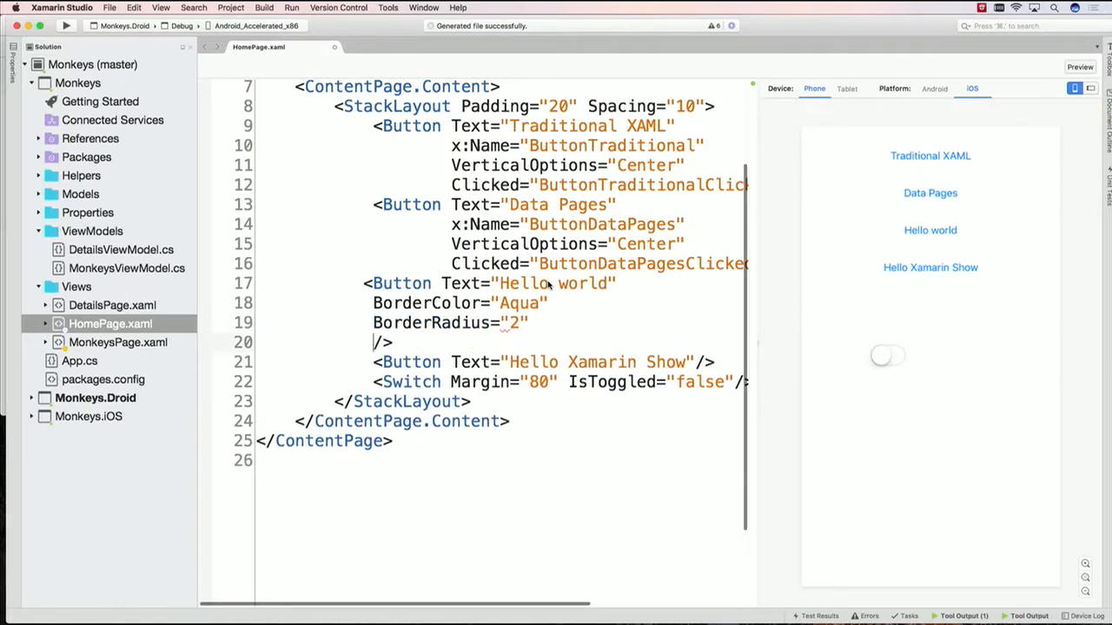
text(BorderWidth=)
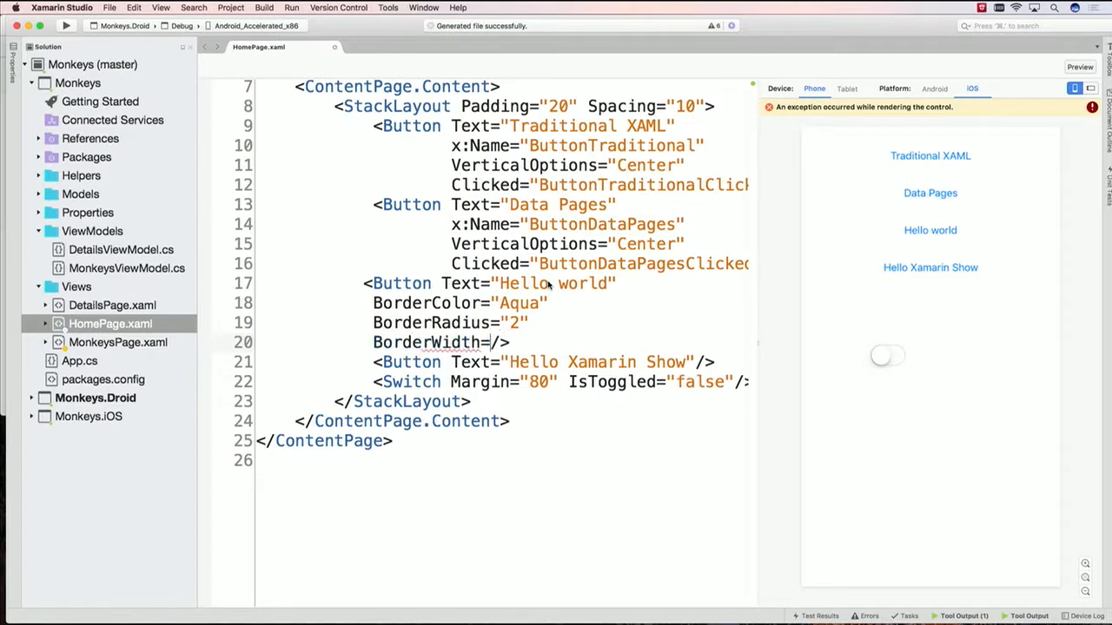
text(2")
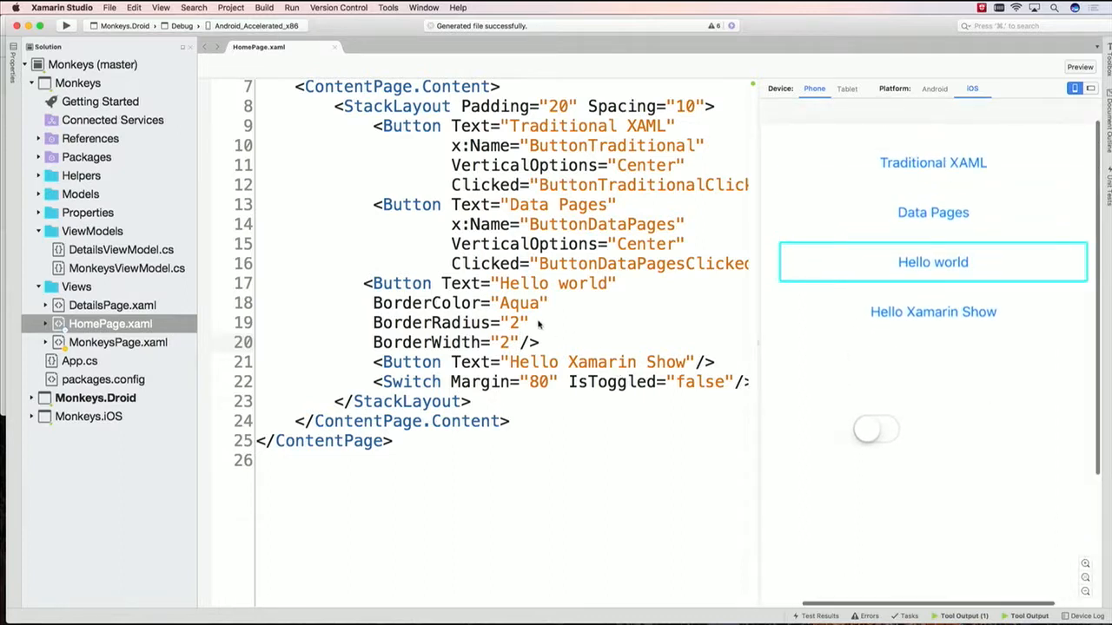
Set the button's BorderRadius to 25 and re-render the home page preview for iOS
text(9)
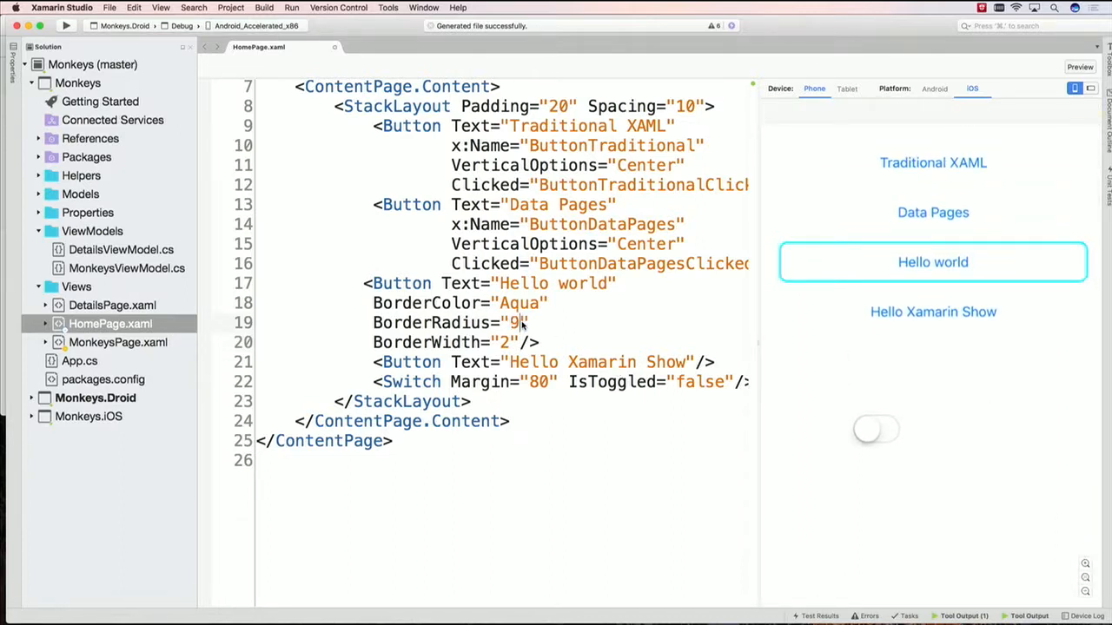
text(50)
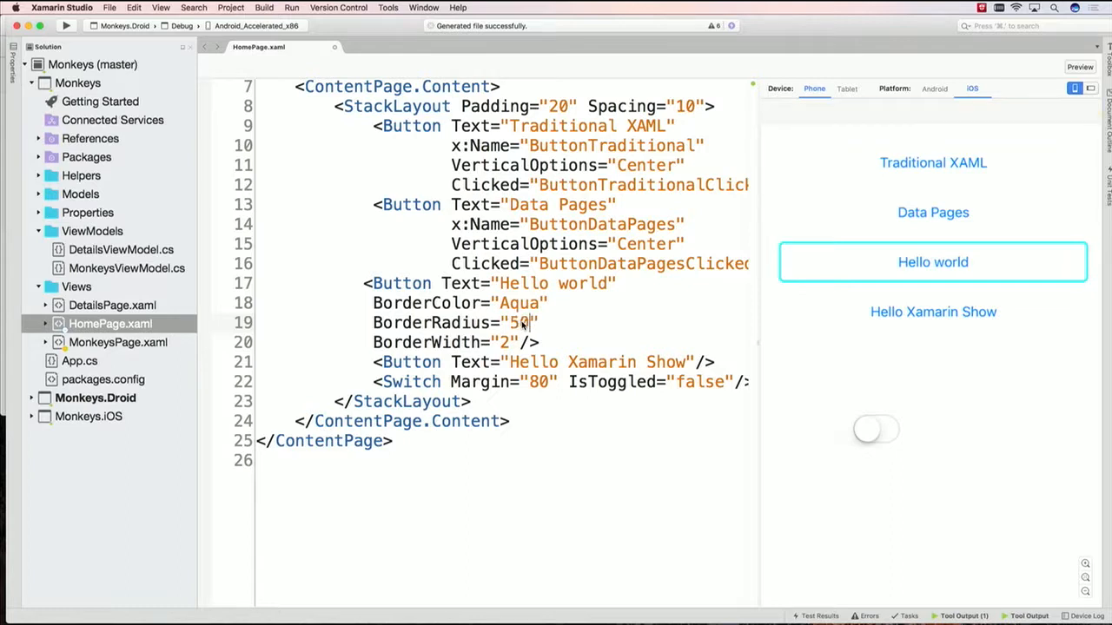
key(Backspace)
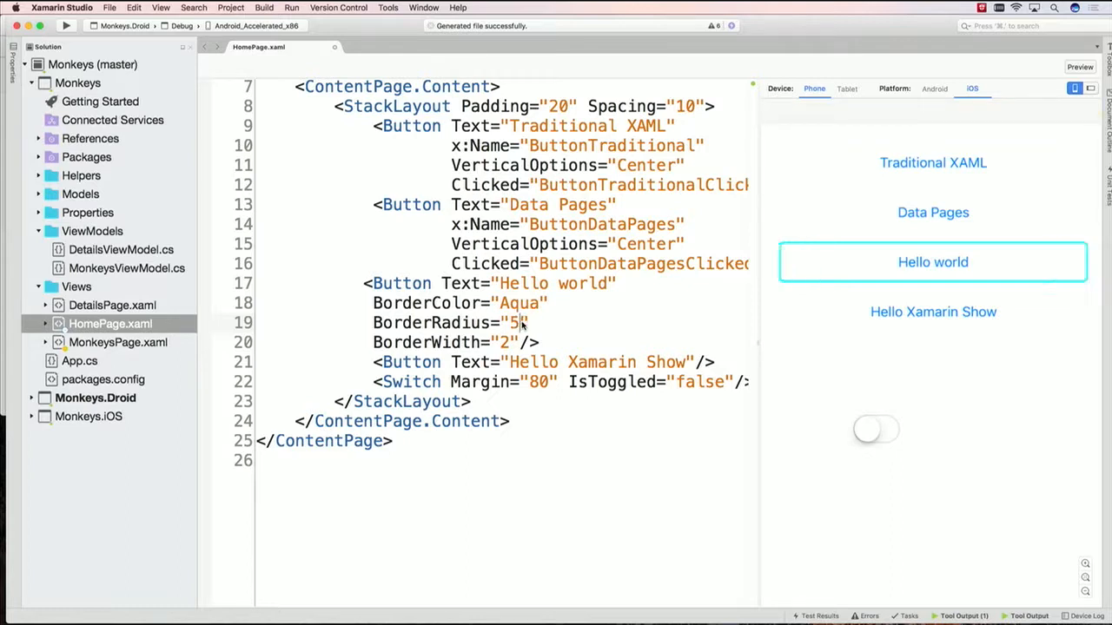
text(2)
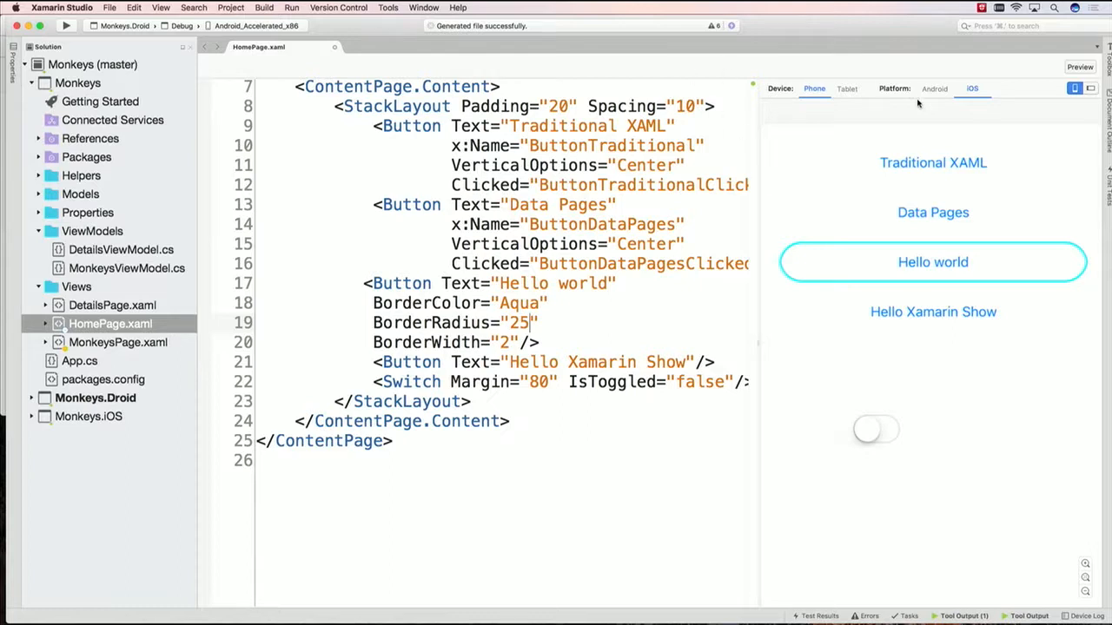
click(935, 87)
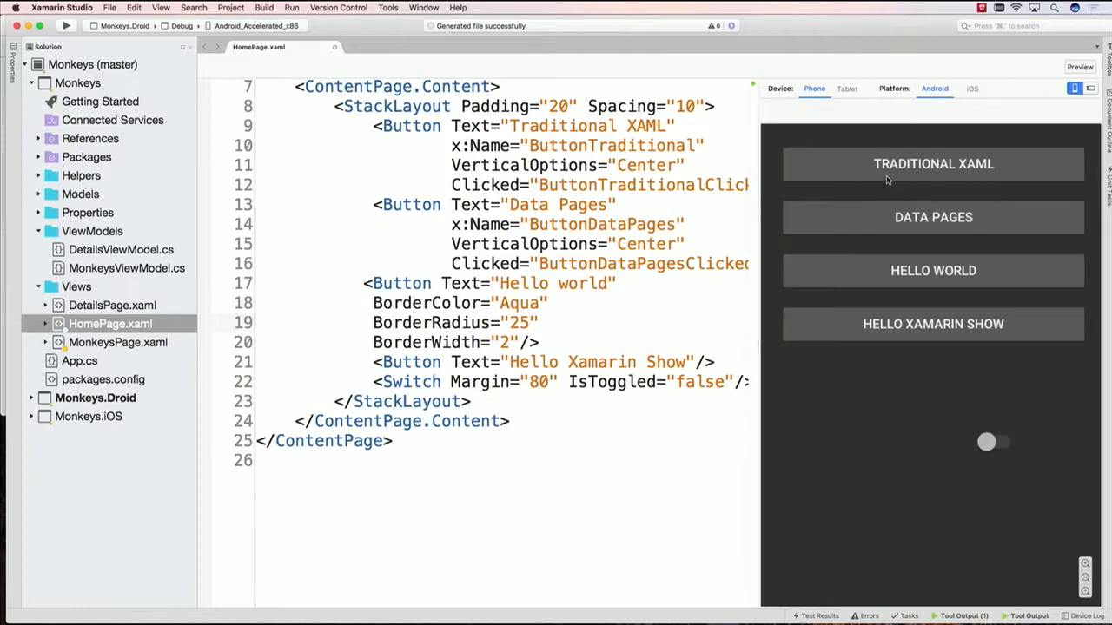
click(973, 87)
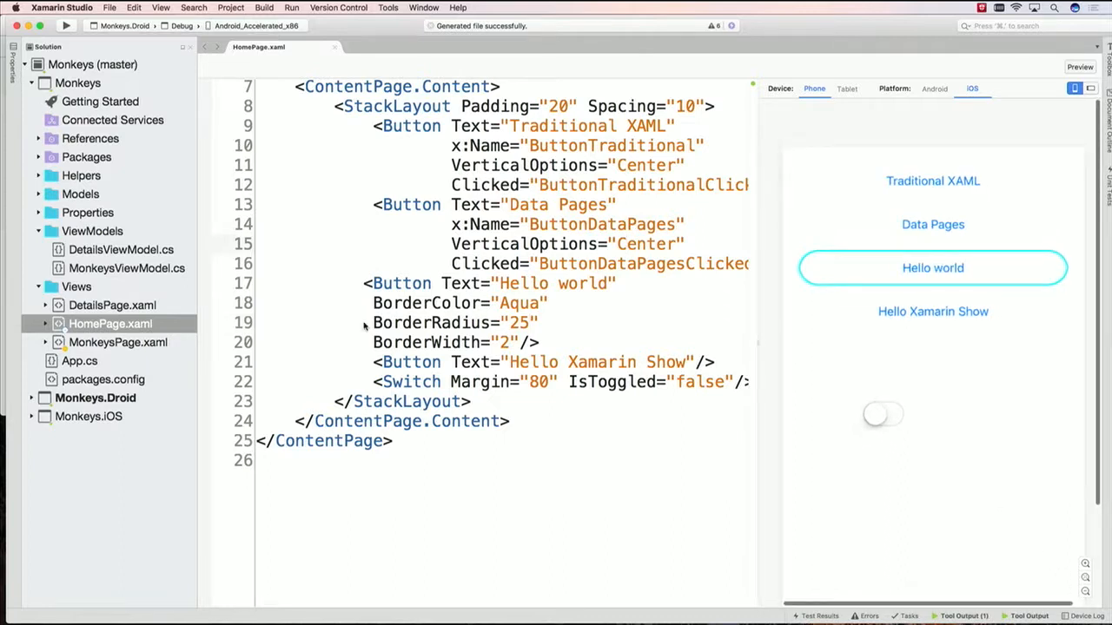
Open MonkeysPage.xaml and change the count label's StringFormat to '{0} Monkeys'
click(118, 340)
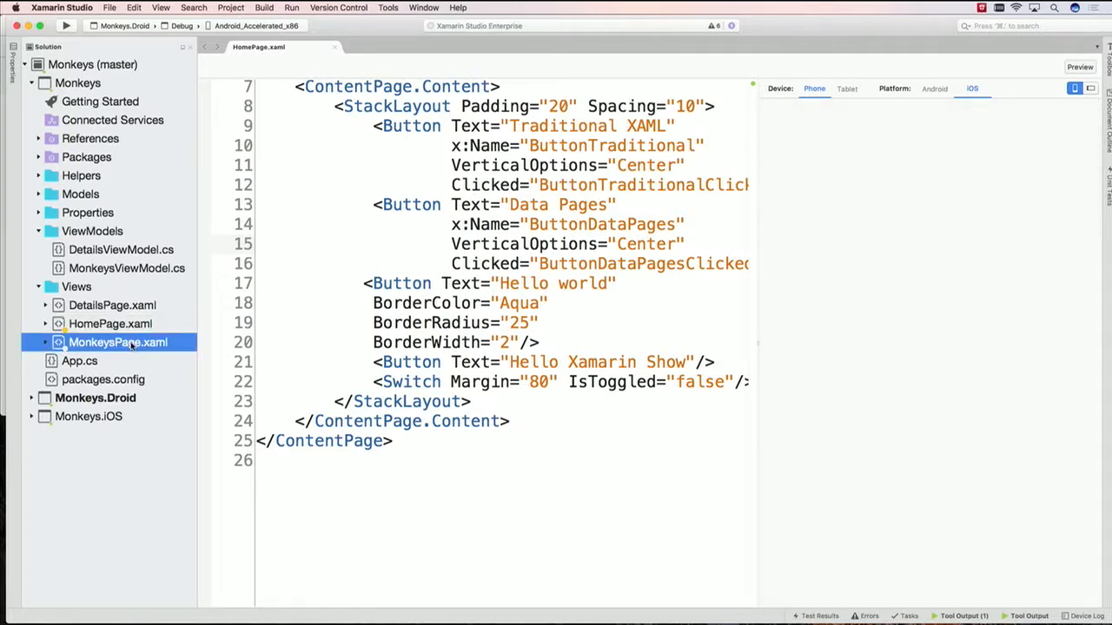
double_click(118, 341)
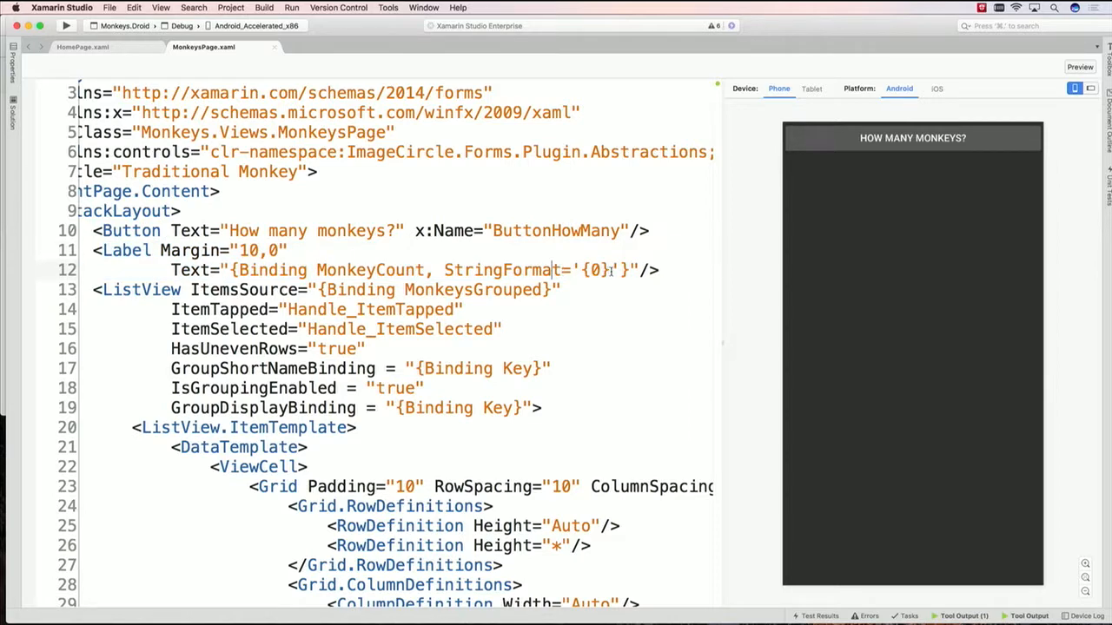
text(Monke)
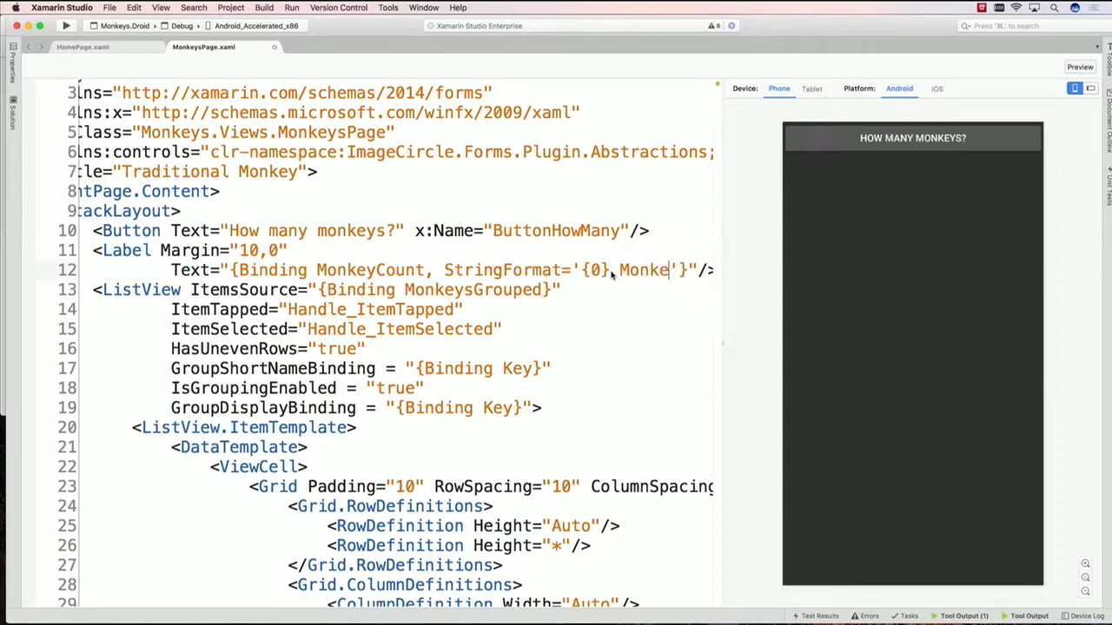
text(ys)
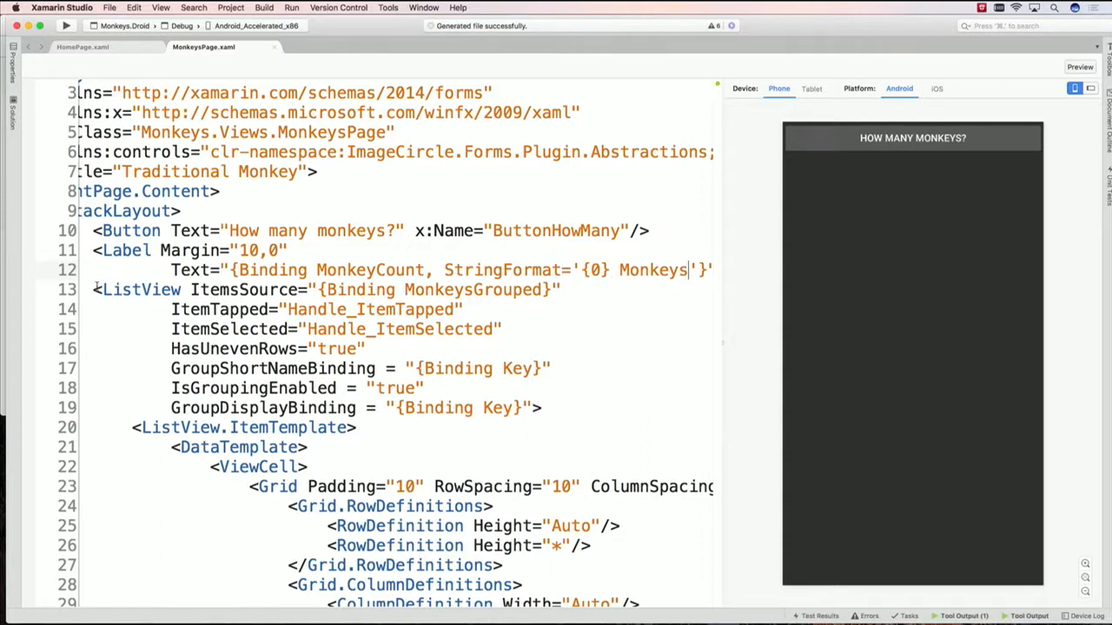
Highlight the grouped ListView block (lines 13–19) and preview the monkeys page on iOS
drag(96, 289, 539, 406)
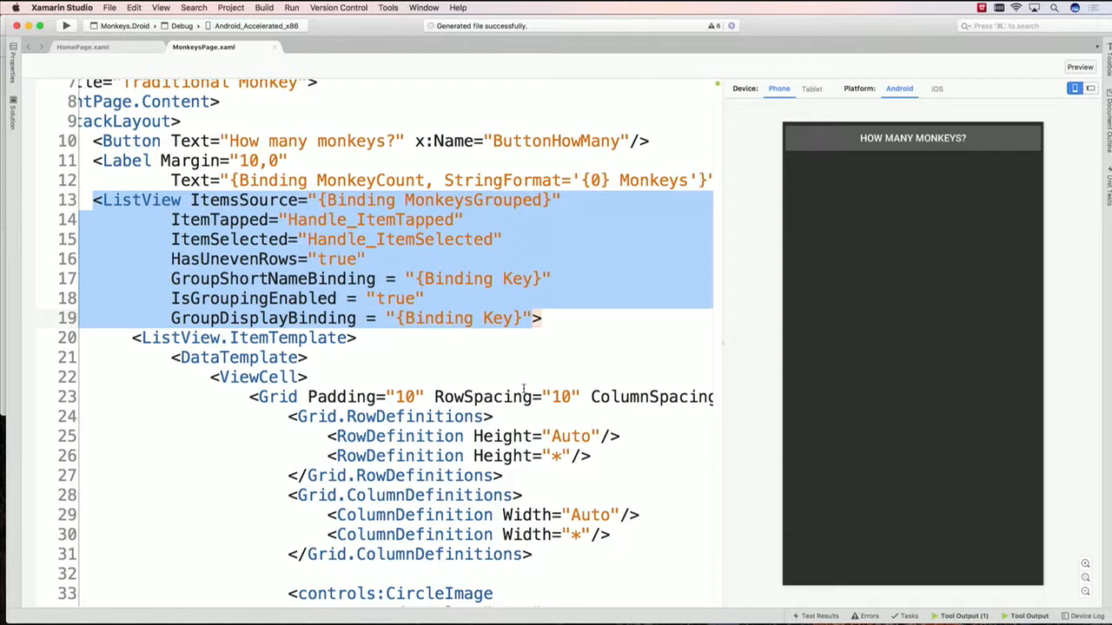
click(937, 87)
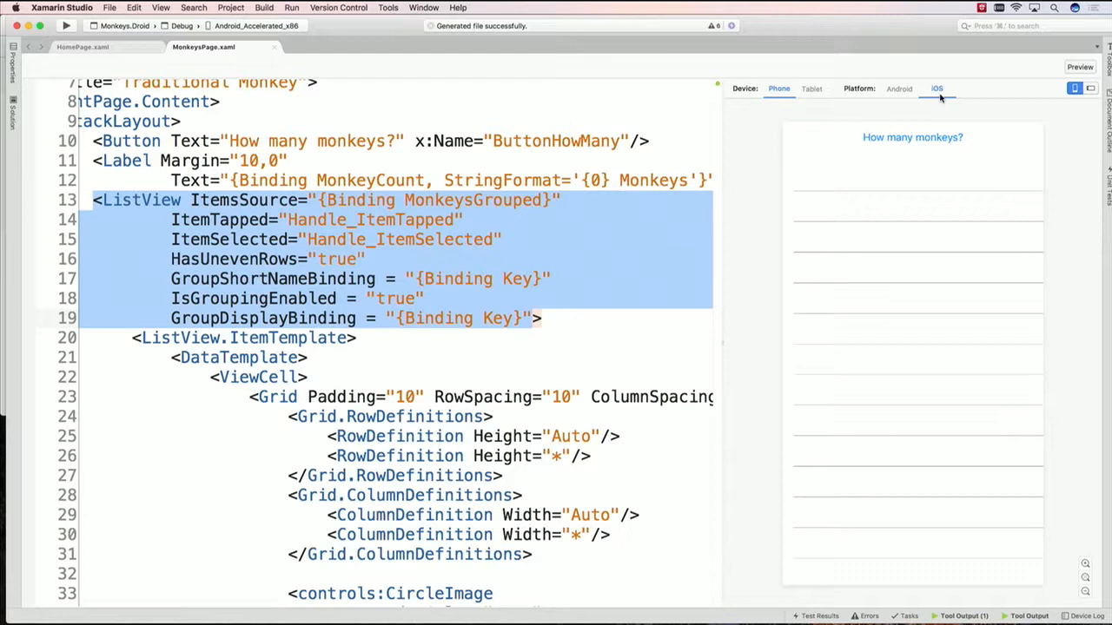
mouse_move(889, 355)
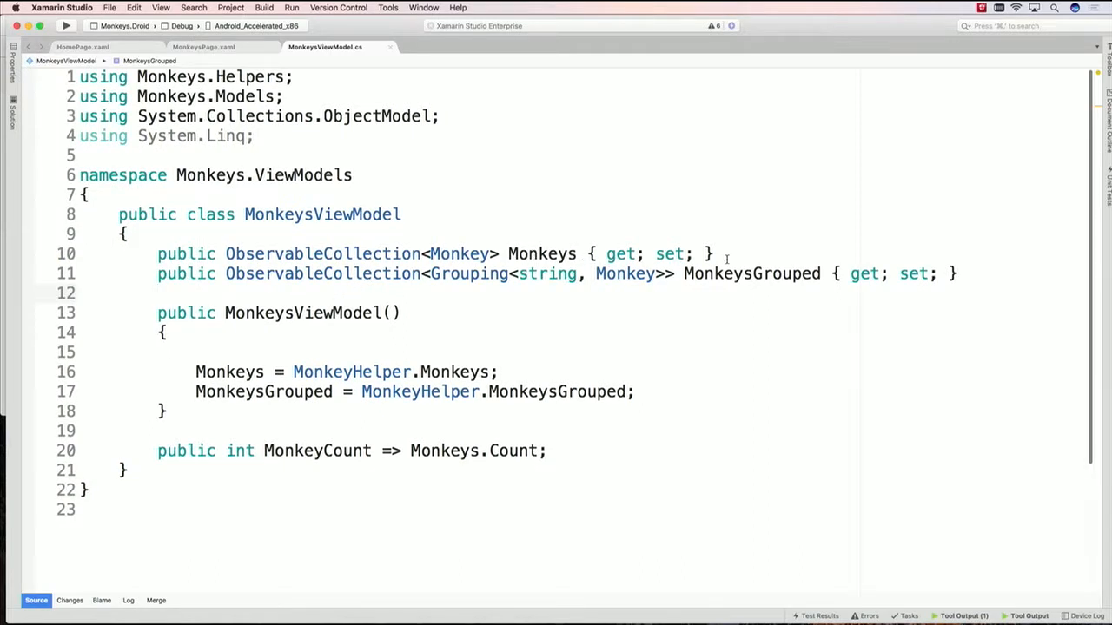
Highlight MonkeysGrouped in MonkeysViewModel.cs, return to MonkeysPage.xaml, then go to App.cs
double_click(751, 274)
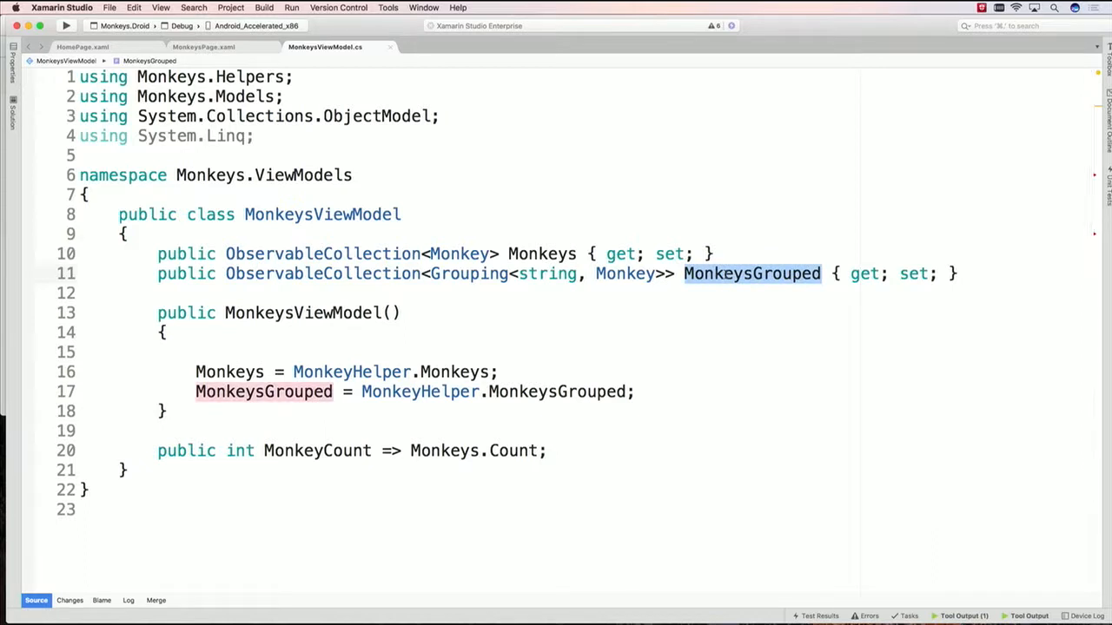
mouse_move(311, 438)
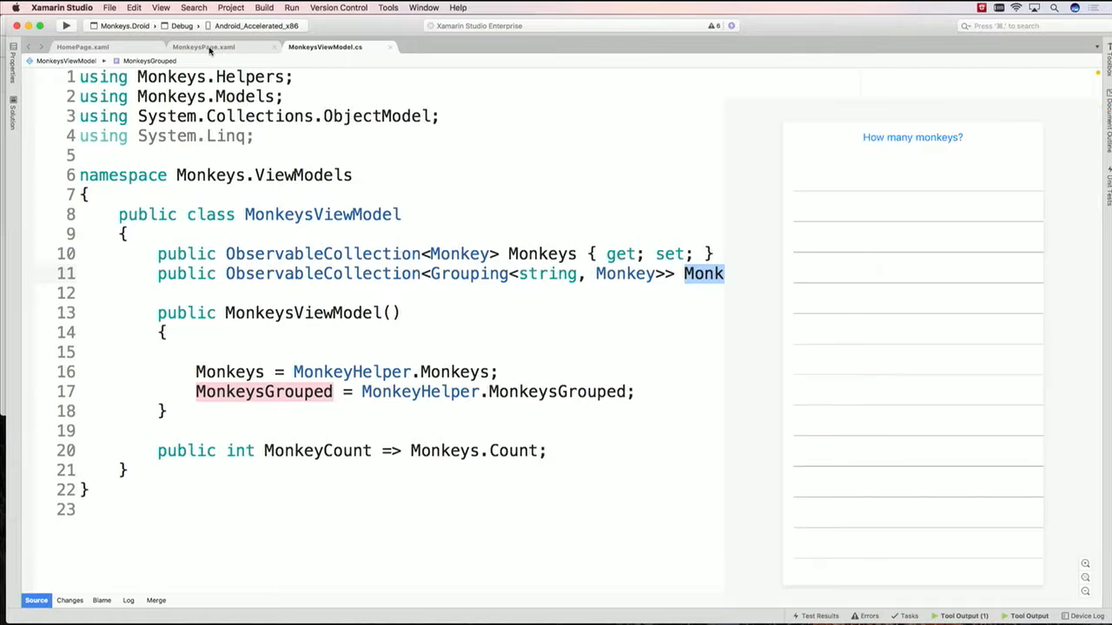
click(203, 47)
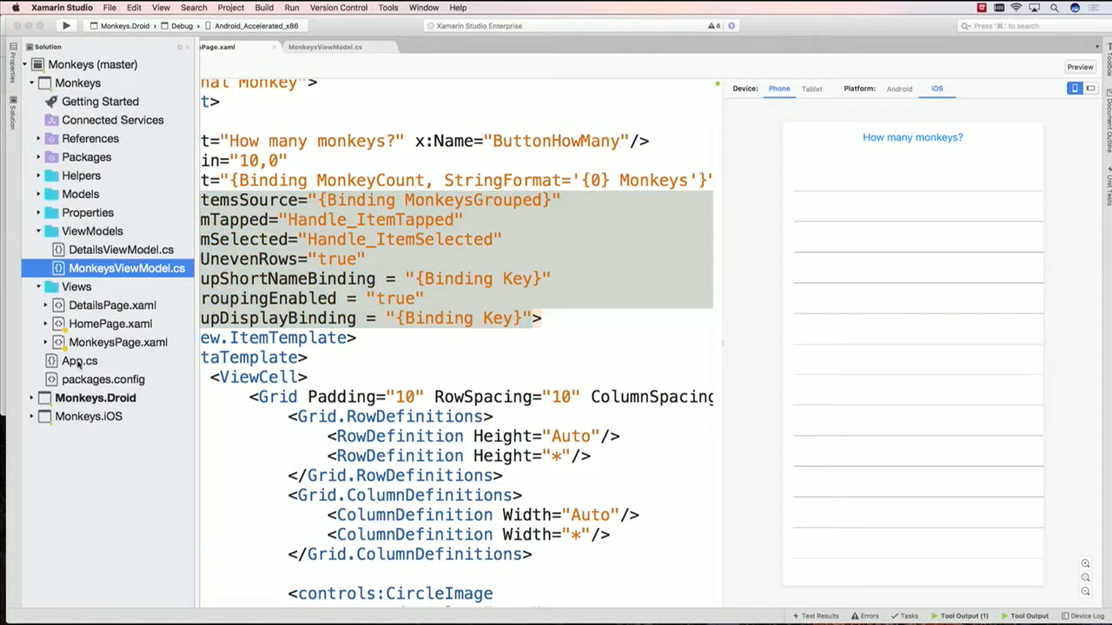
click(80, 359)
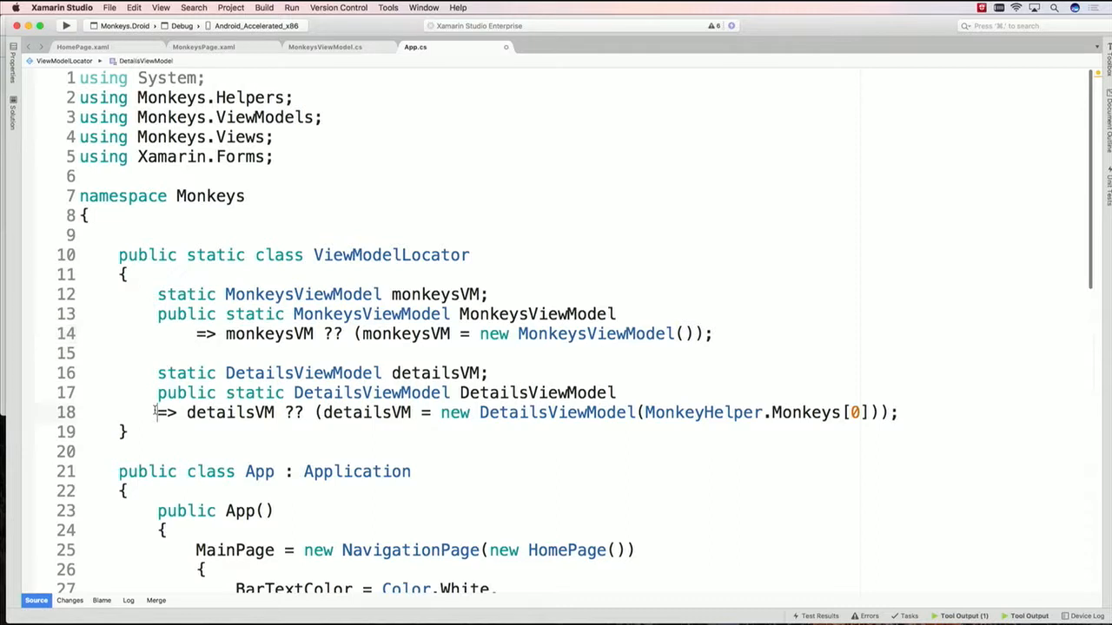
Highlight the ViewModelLocator class and its DetailsViewModel references in App.cs
double_click(391, 254)
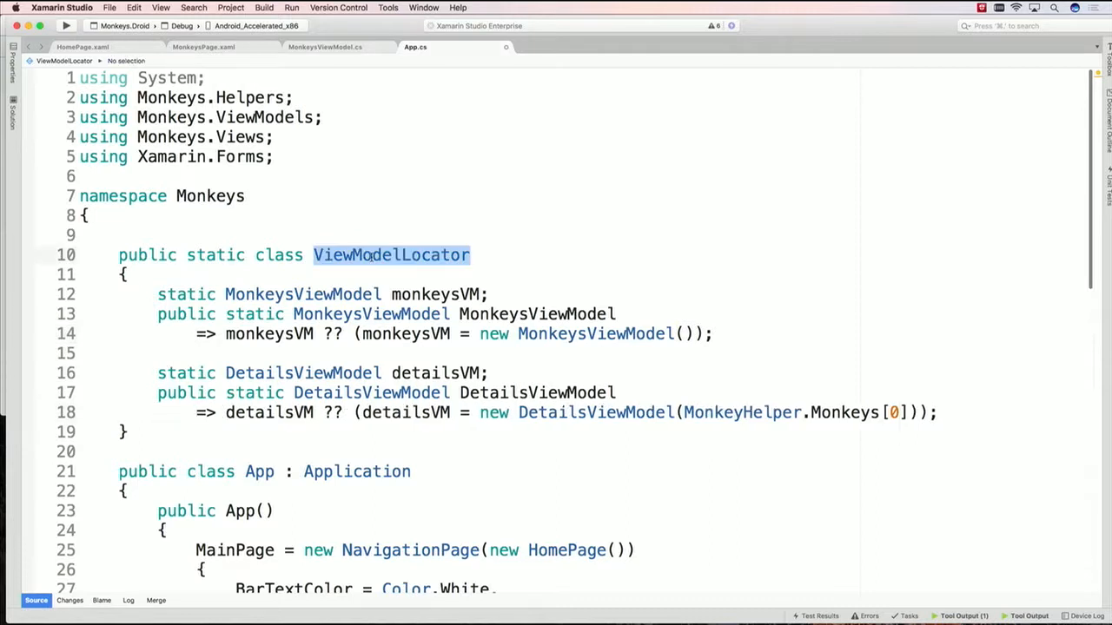
mouse_move(413, 319)
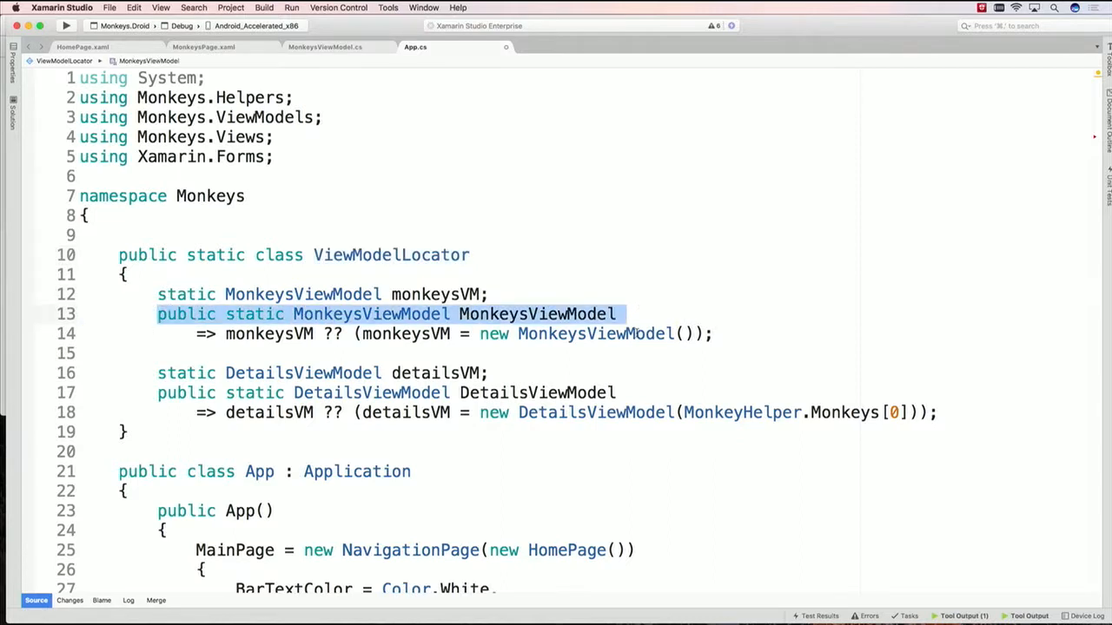
mouse_move(907, 372)
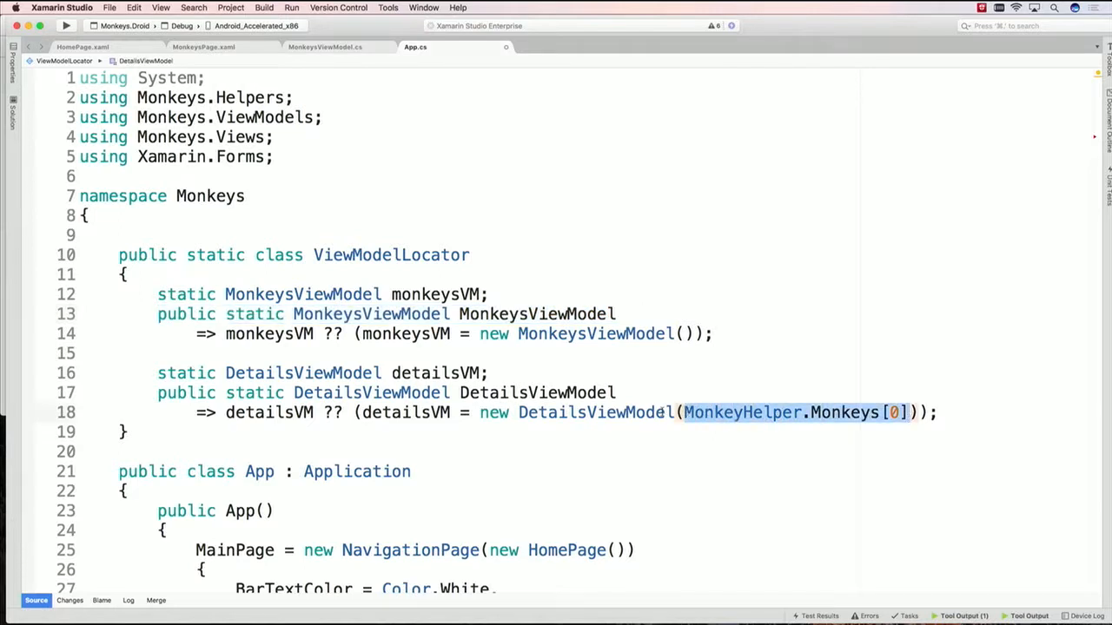
double_click(594, 413)
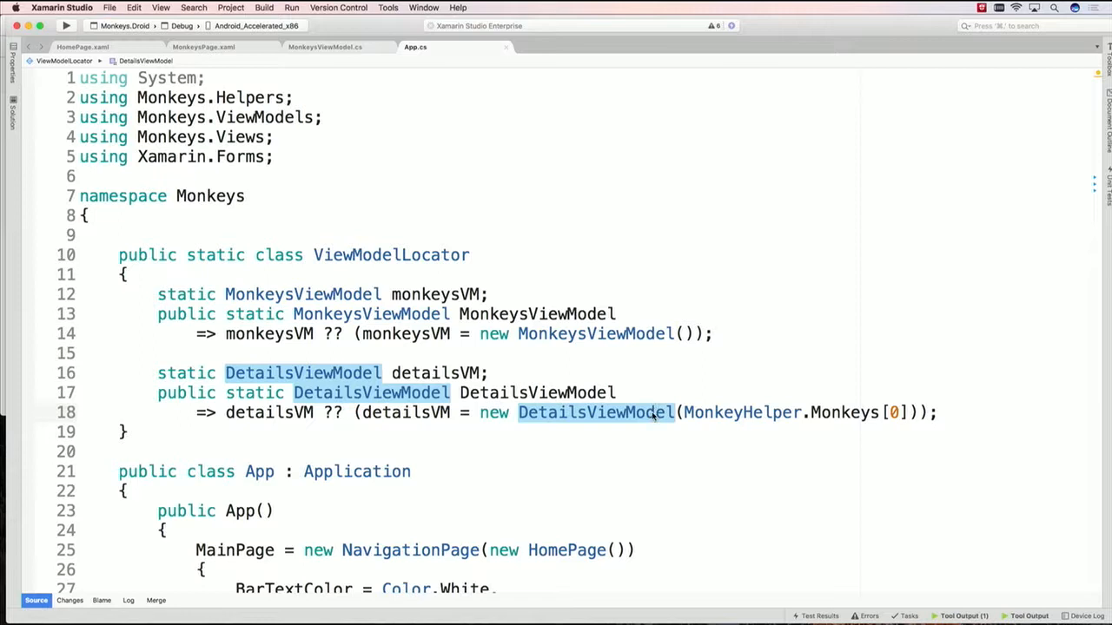
mouse_move(247, 48)
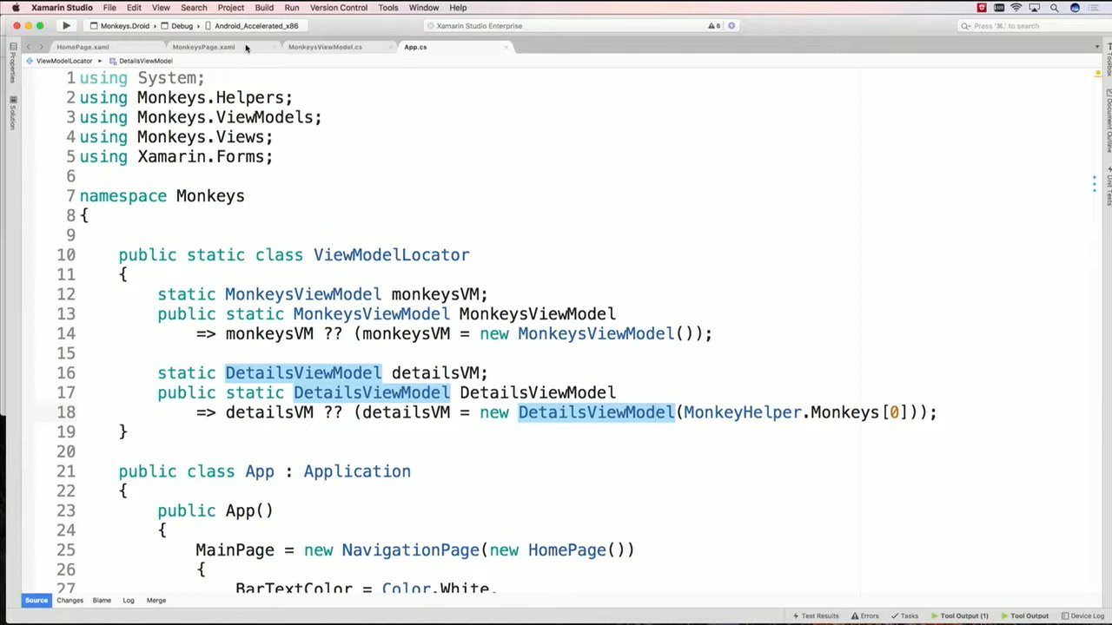
Declare xmlns:design="clr-namespace:Monkeys;assembly=Monkeys" on MonkeysPage.xaml, then view App.cs
click(204, 47)
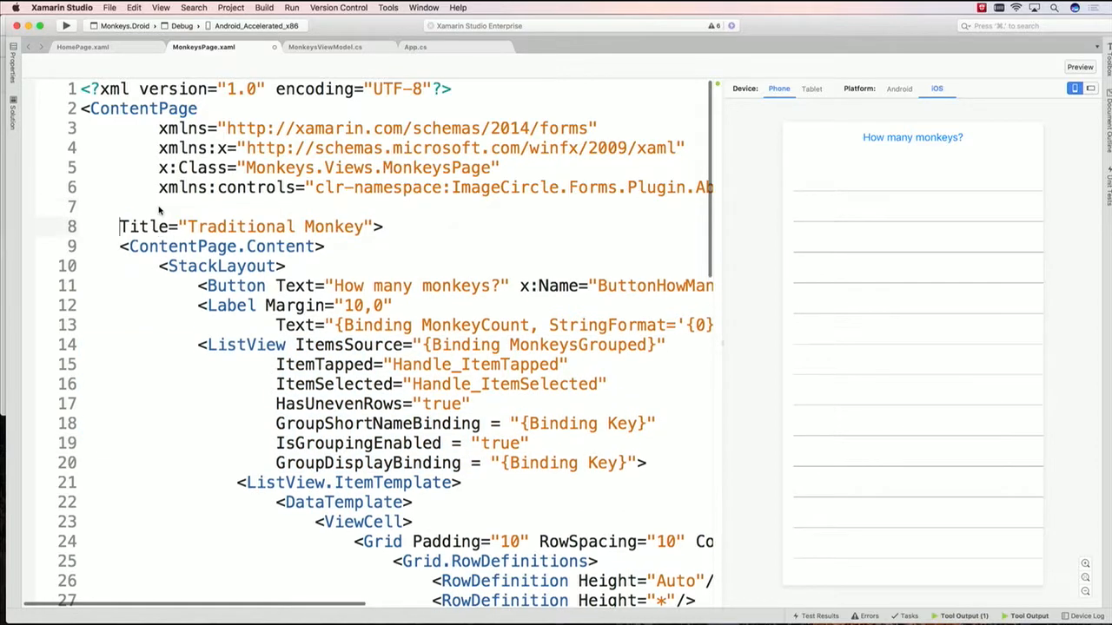
text(x)
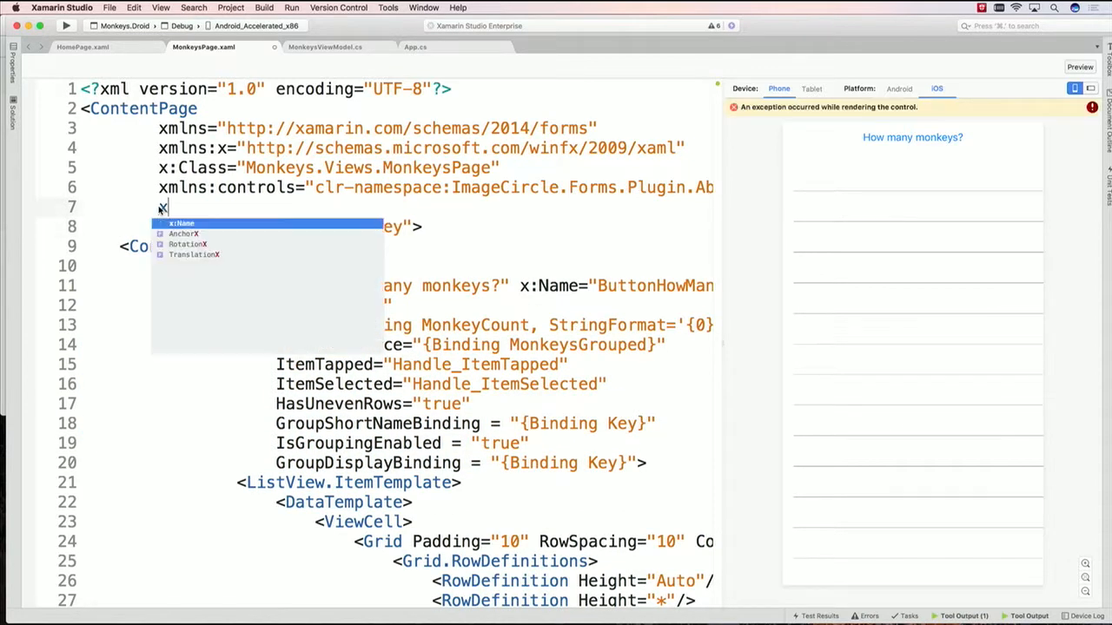
text(mlns:design)
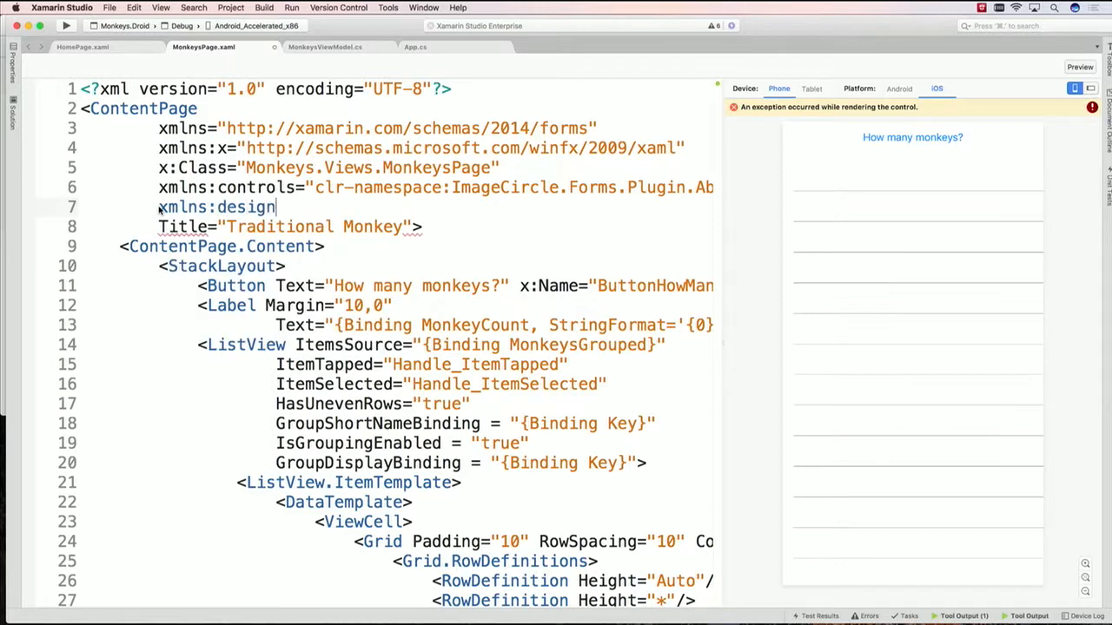
text(="crl)
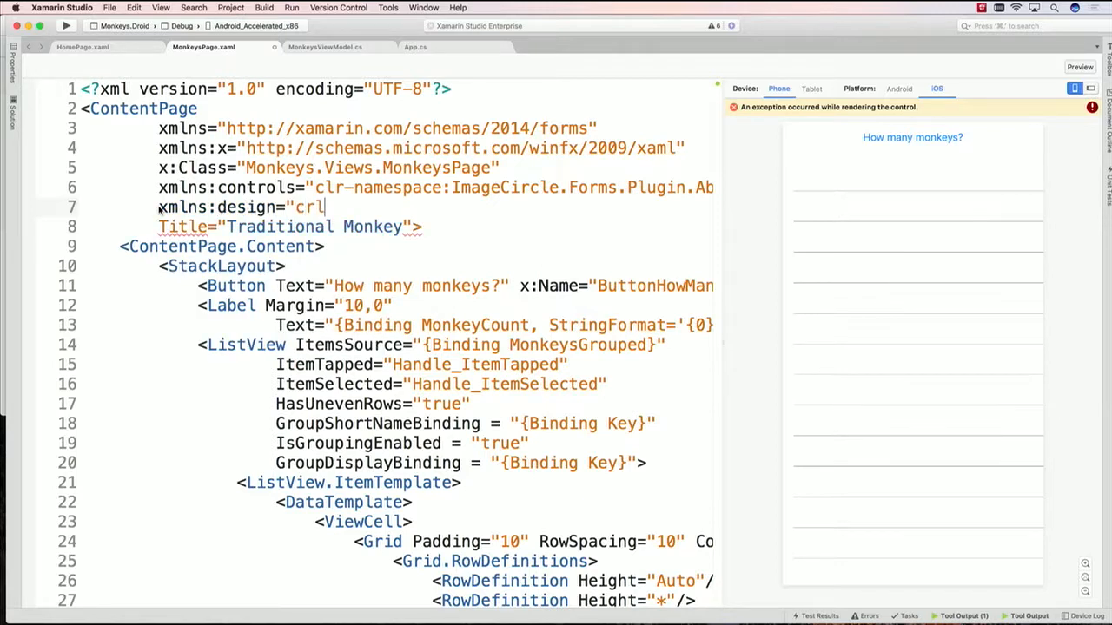
text(clr-namespace:M)
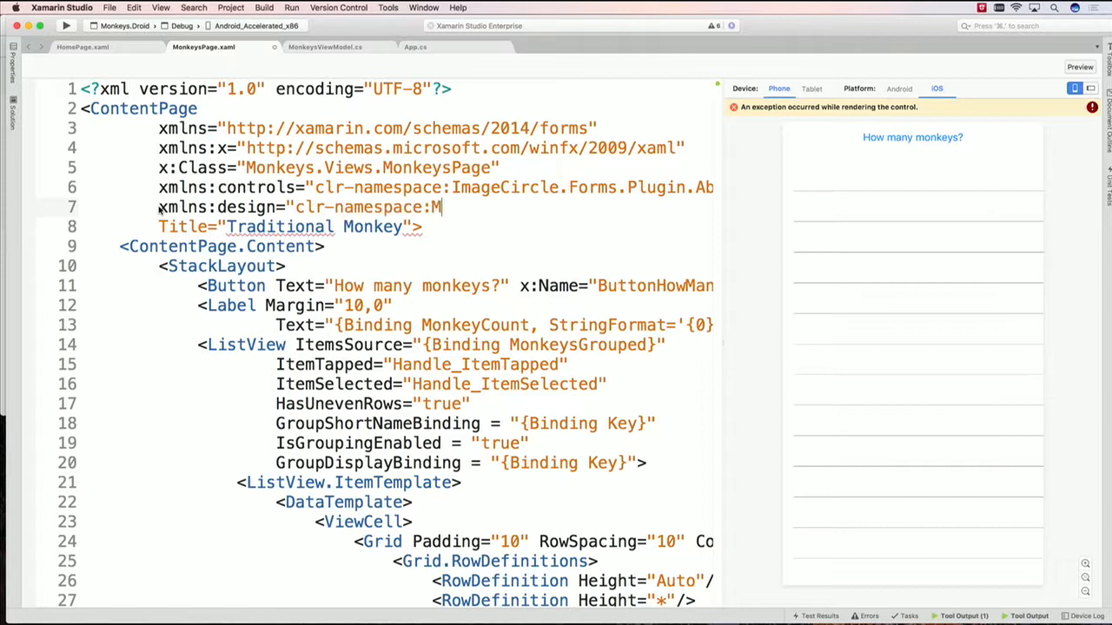
text(onkeys;)
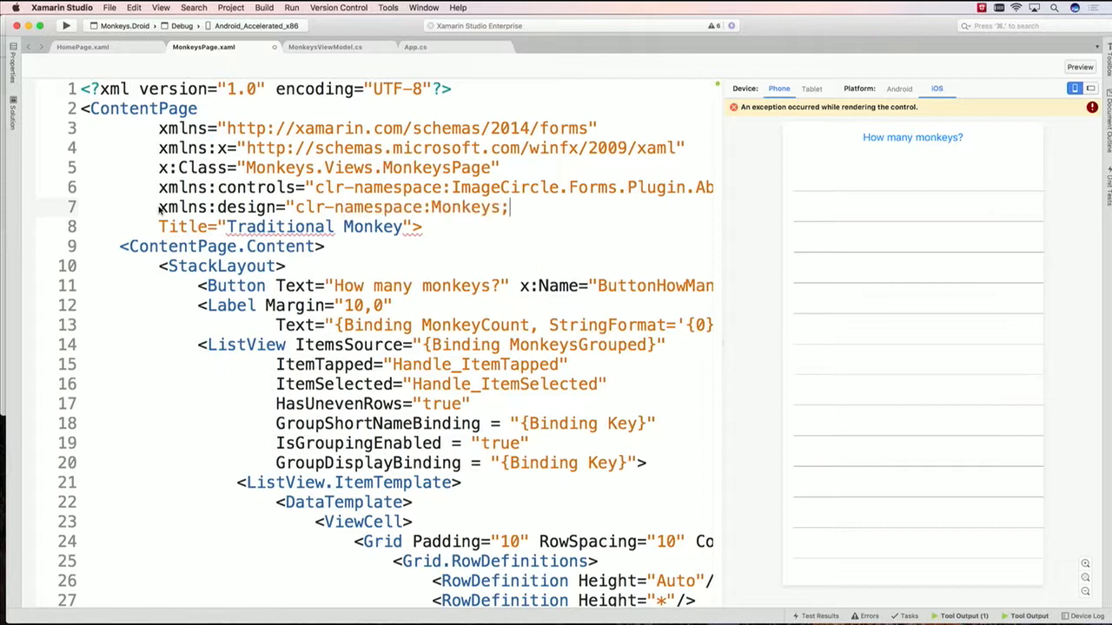
text(assembly=)
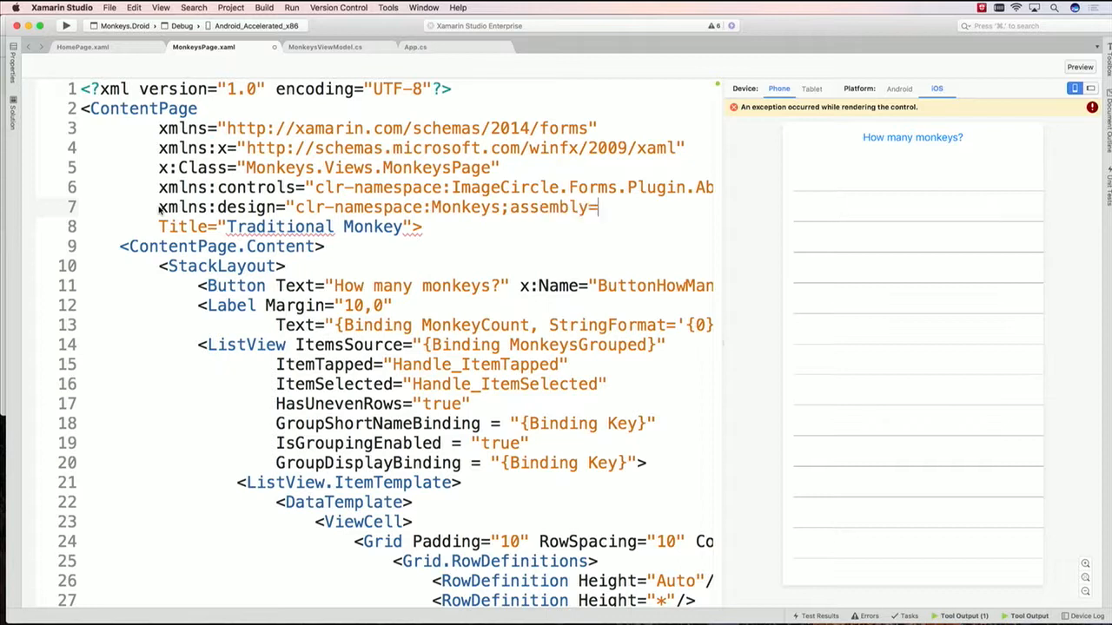
text(Monkeys)
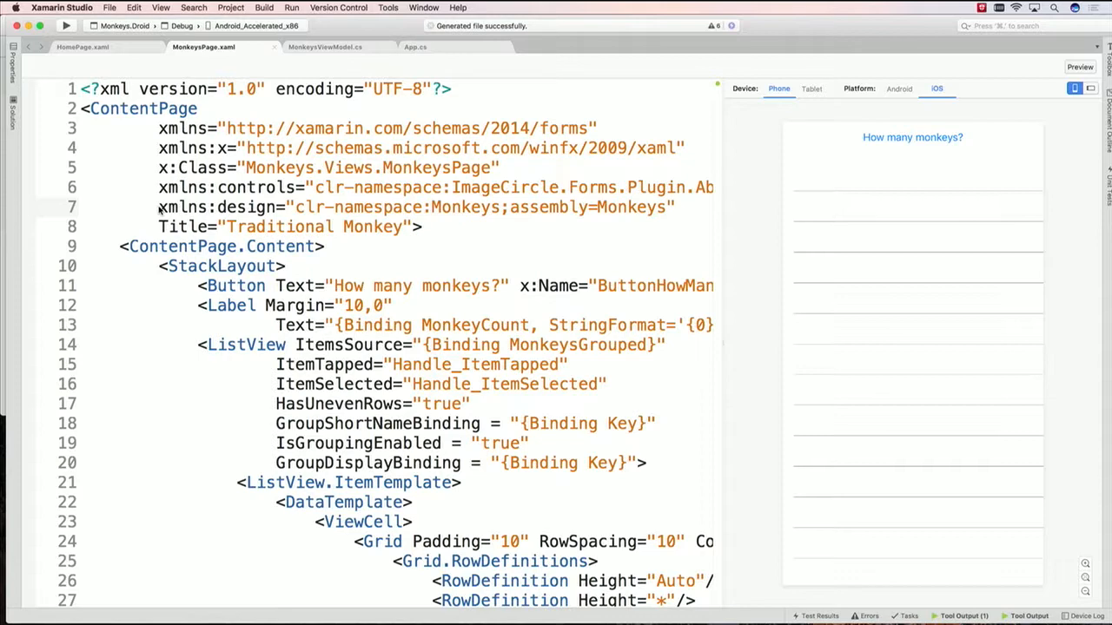
click(415, 47)
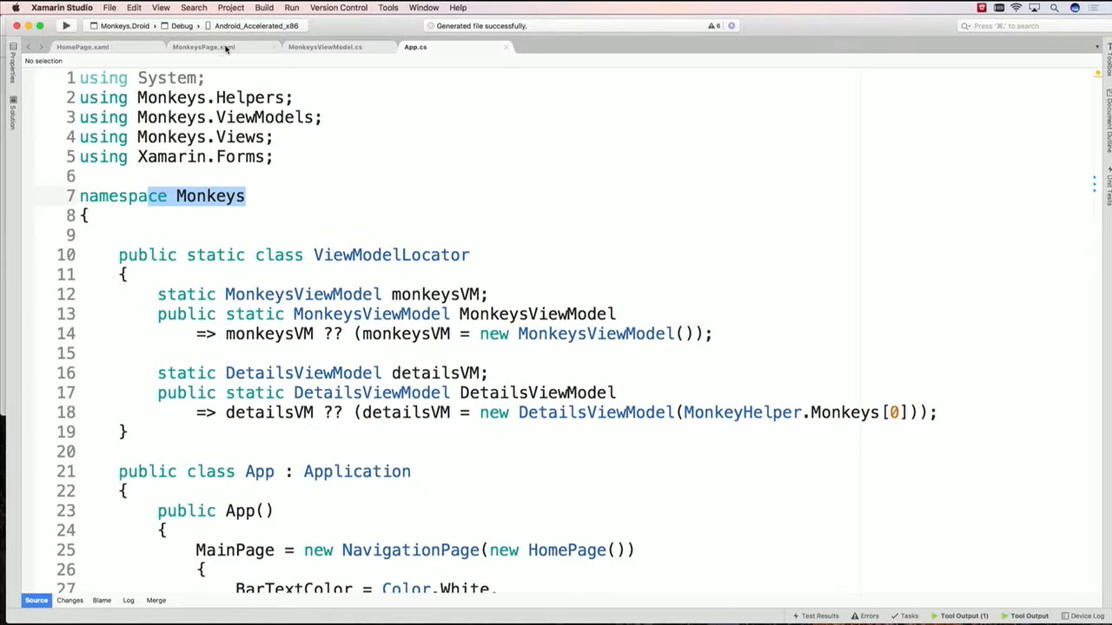
Set the page BindingContext to design:ViewModelLocator.MonkeysViewModel and hide the preview
click(204, 47)
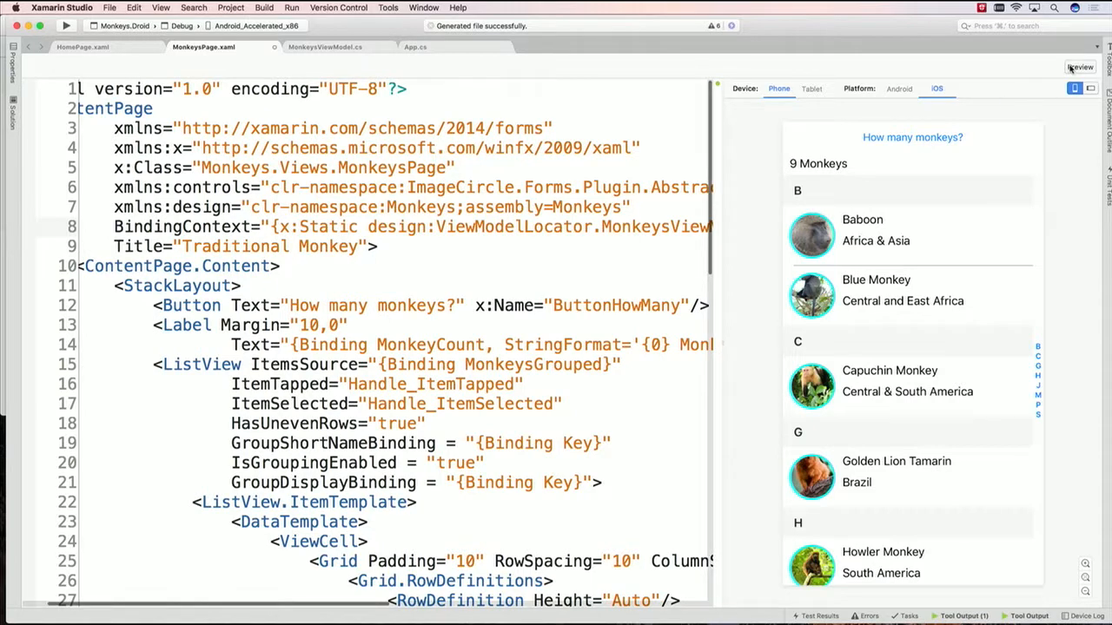
click(1081, 66)
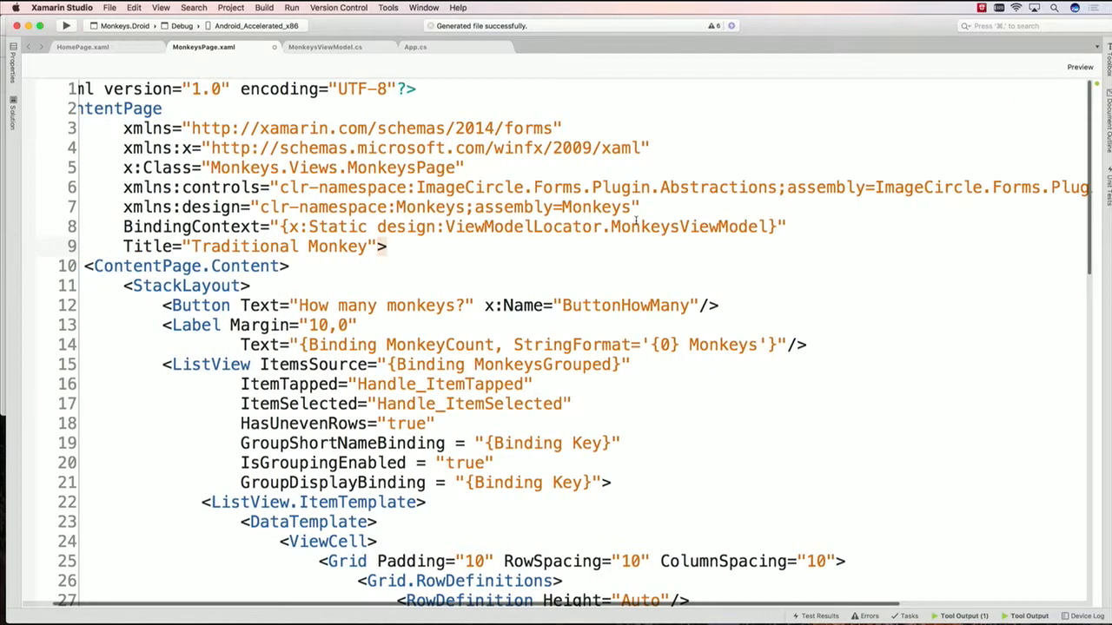
double_click(325, 226)
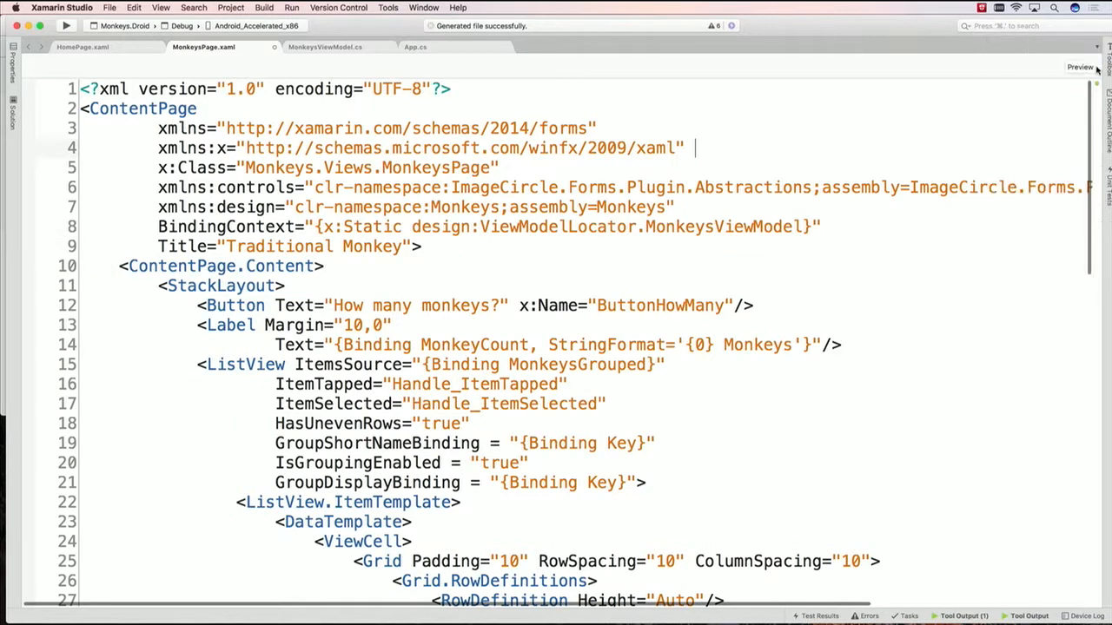
Show the preview, try IsGroupingEnabled false with ItemsSource Monkeys, then select the data source to restore MonkeysGrouped
click(1080, 66)
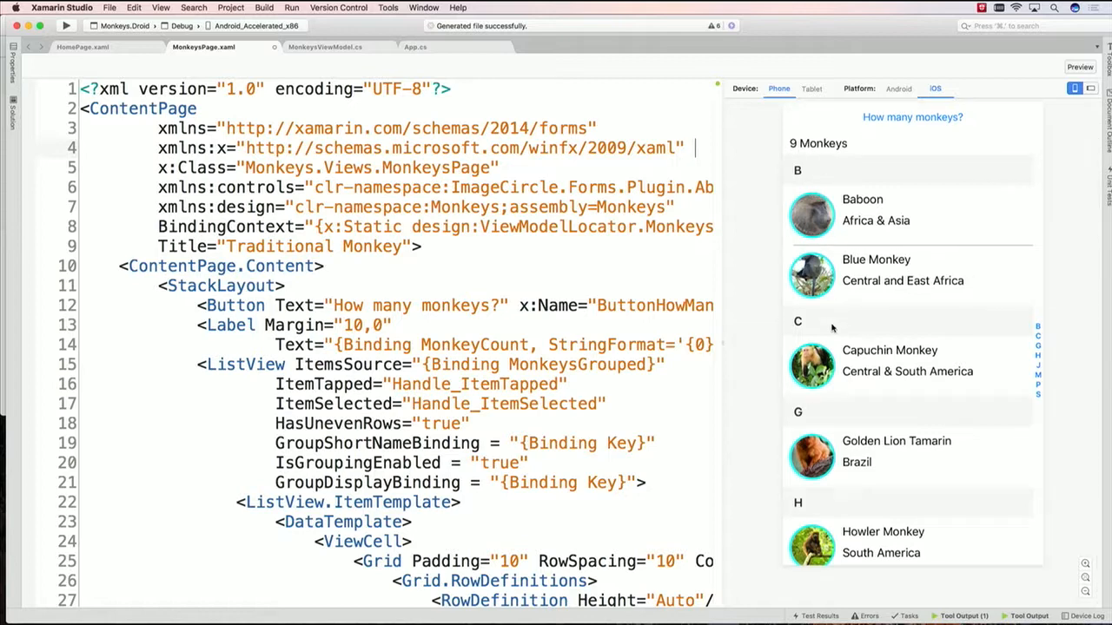
mouse_move(922, 469)
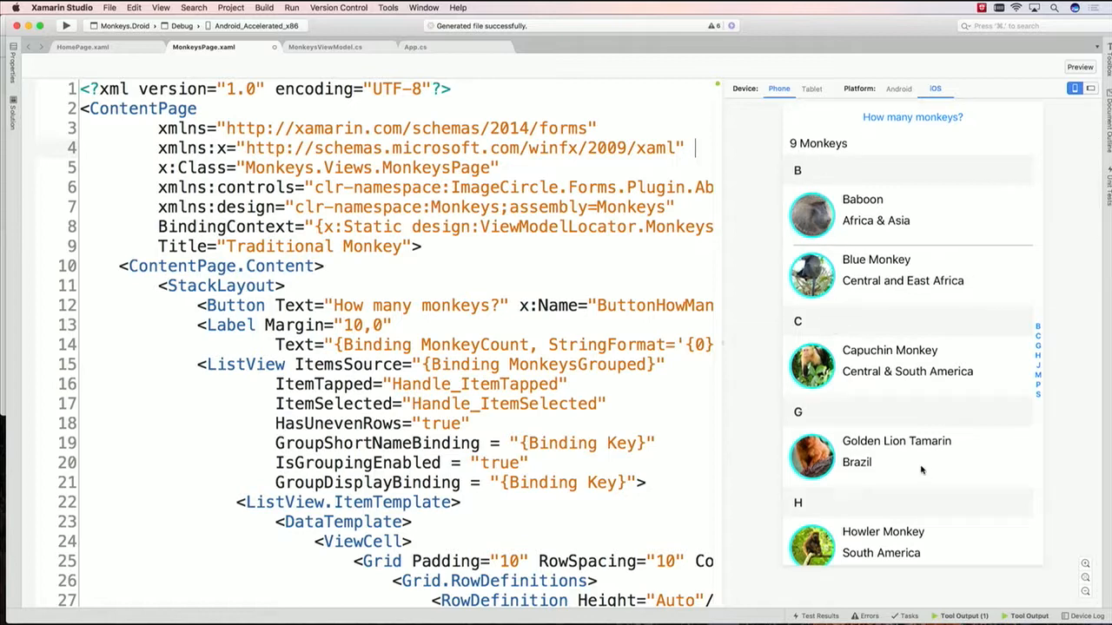
scroll(down, 3)
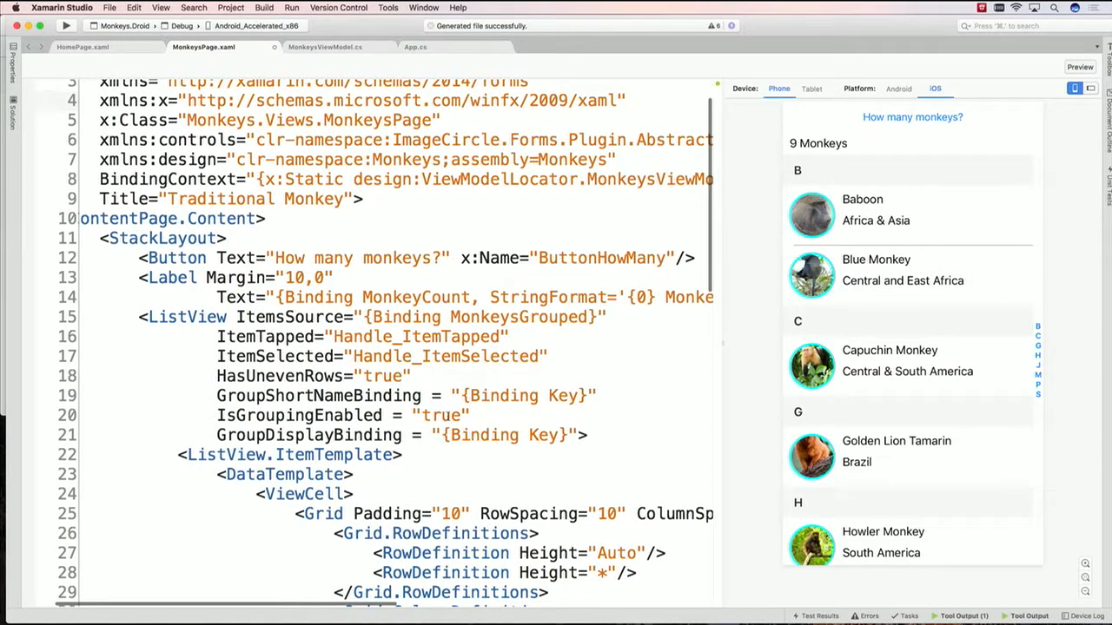
text(false)
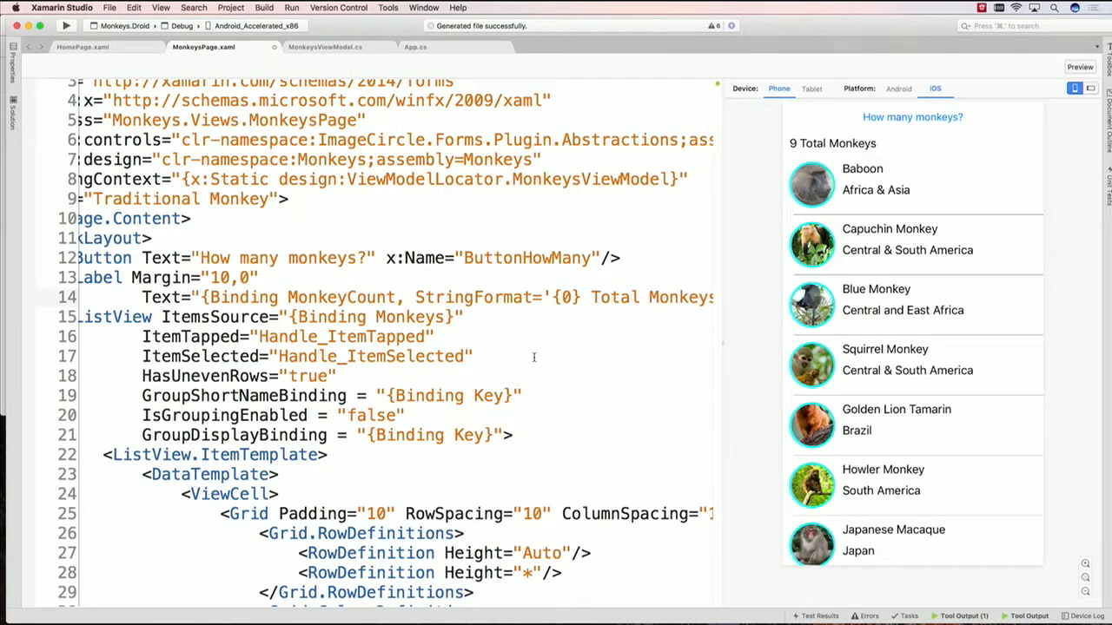
double_click(372, 414)
text(tru)
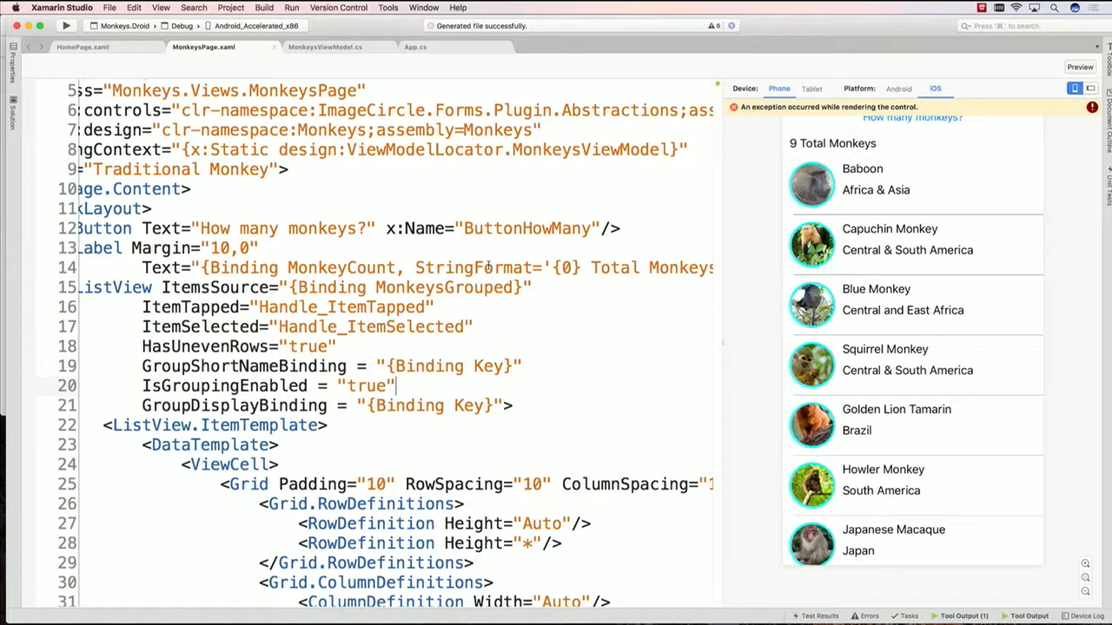
Check MonkeysGrouped in MonkeysViewModel.cs and return to MonkeysPage.xaml showing '9 Total Monkeys' grouped
click(323, 47)
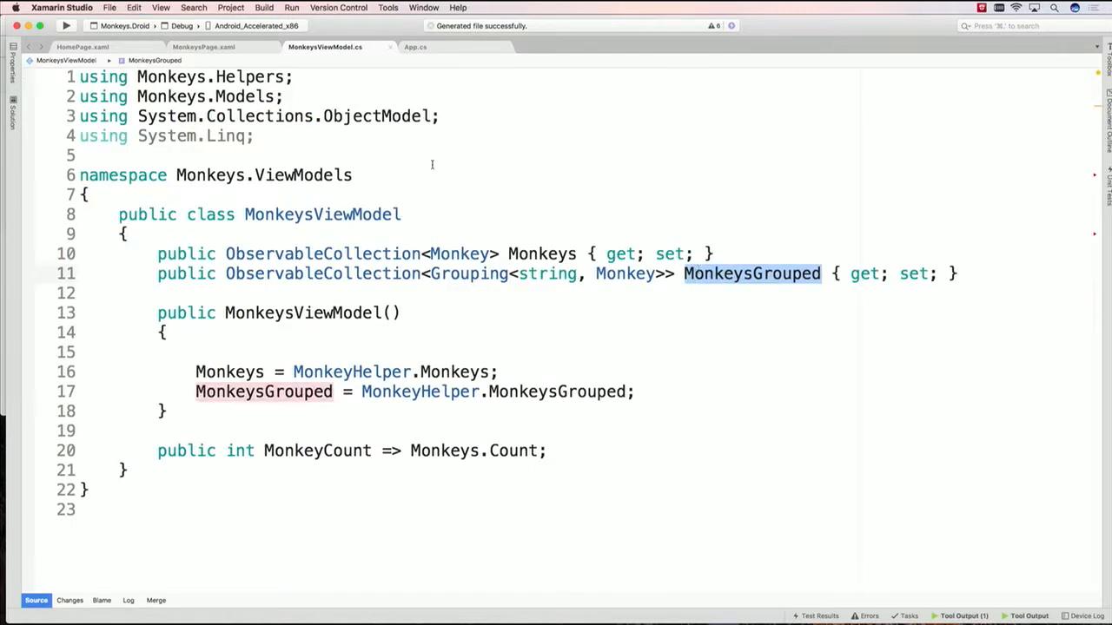
click(203, 47)
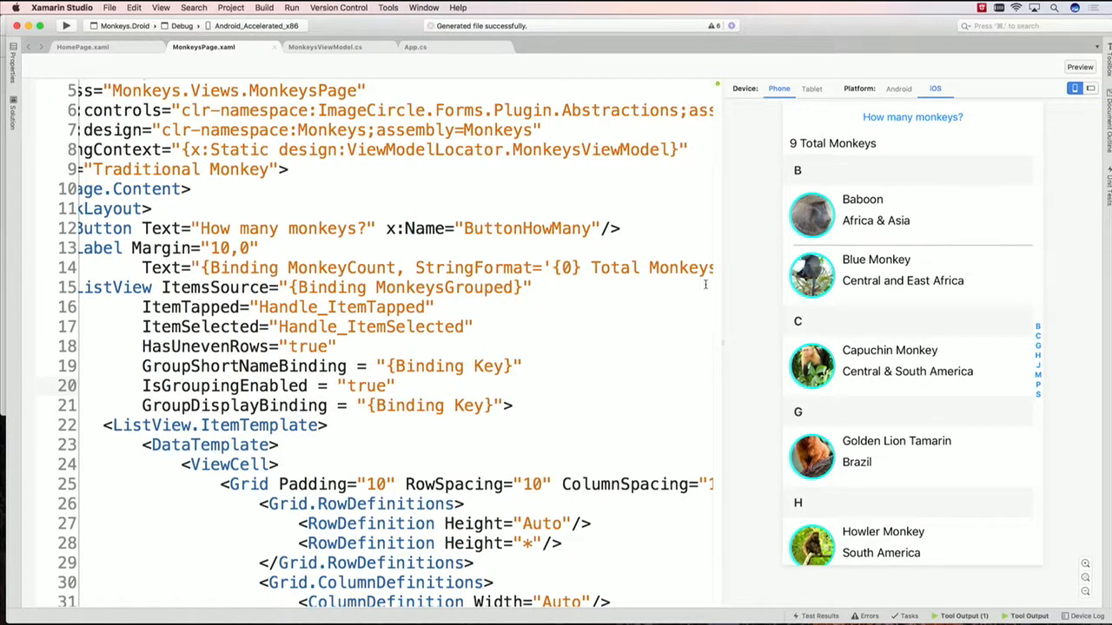
scroll(down, 3)
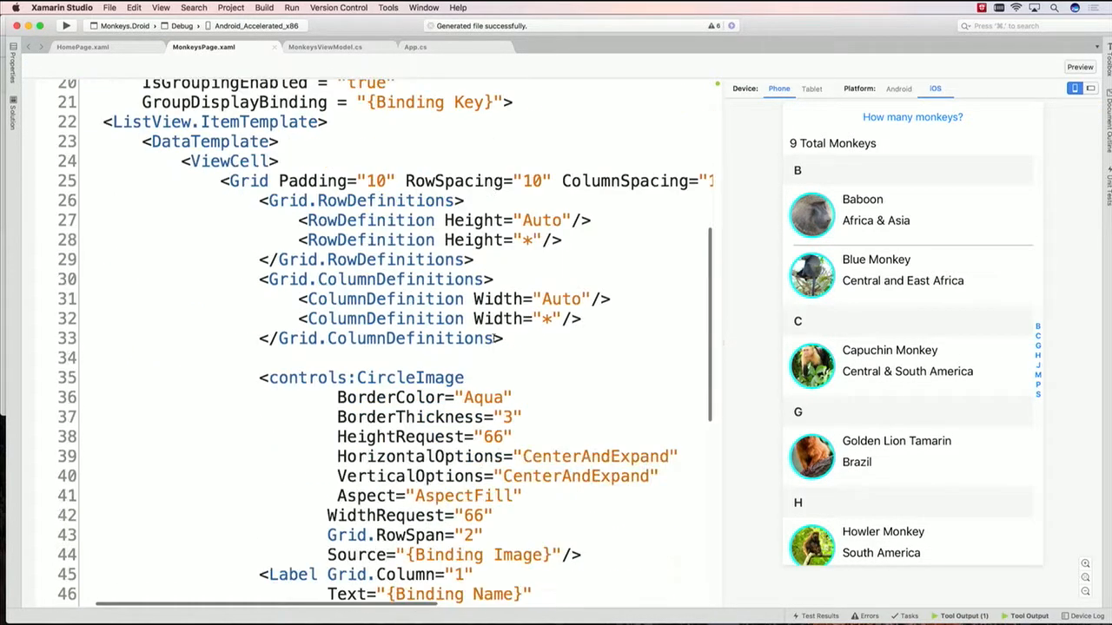
Set the CircleImage WidthRequest and HeightRequest to 88 in MonkeysPage.xaml
scroll(down, 3)
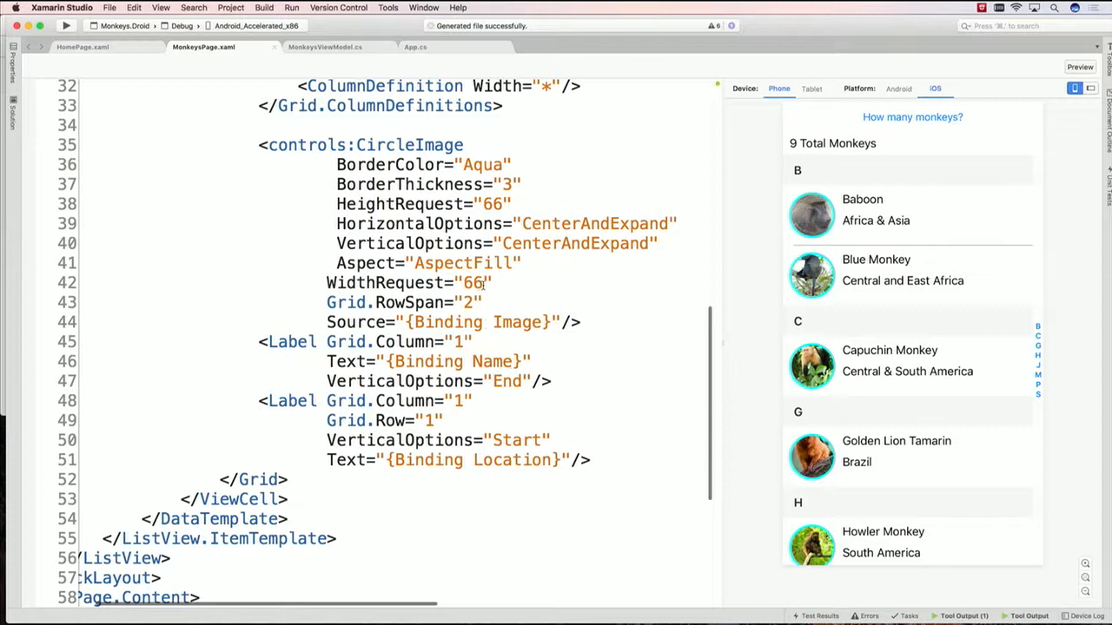
text(88)
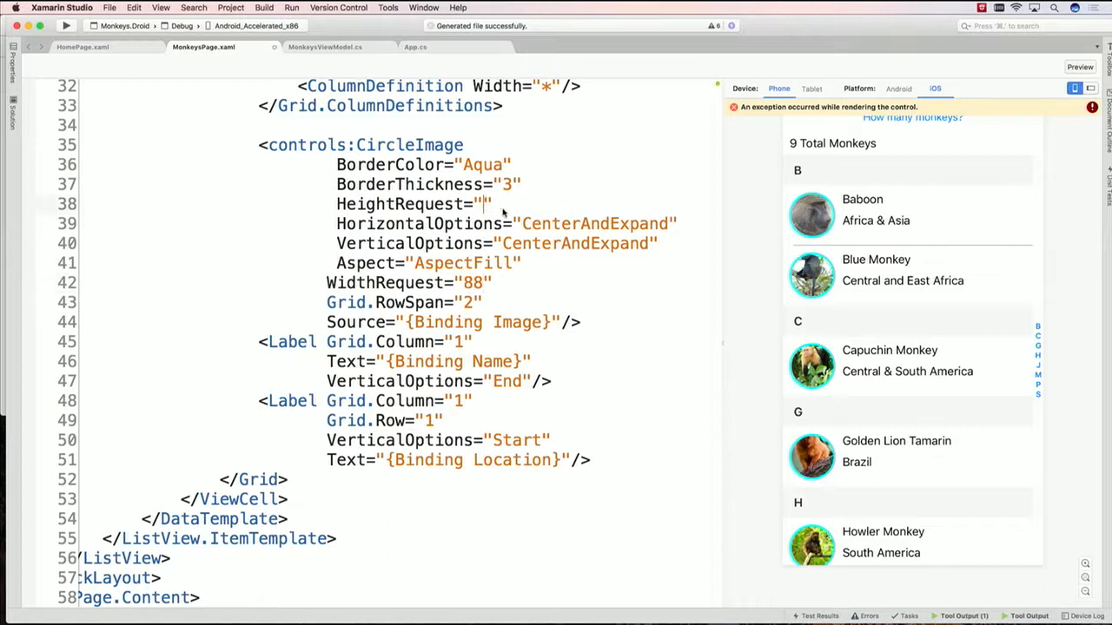
text(88)
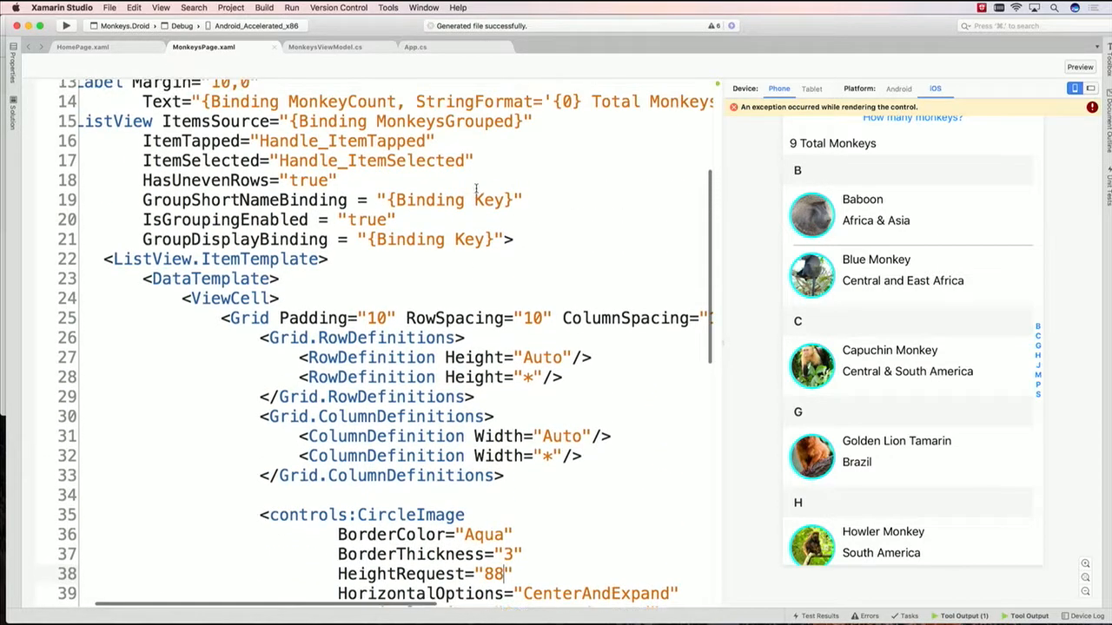
Add a RowHeight attribute to the list so rows fit the larger images
text(Row)
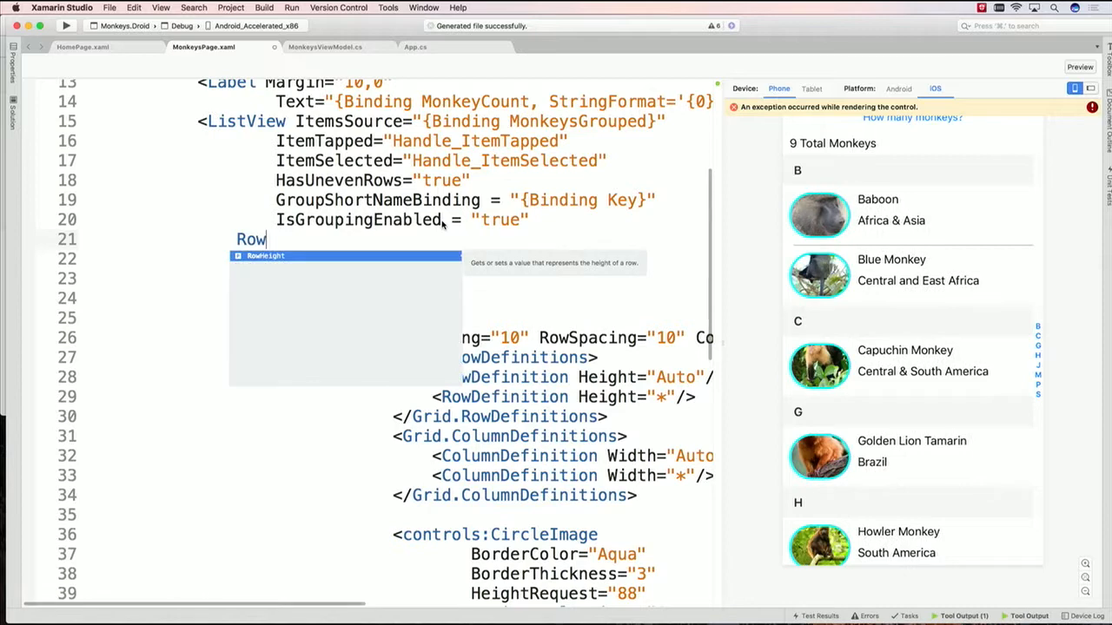
text(Height="8)
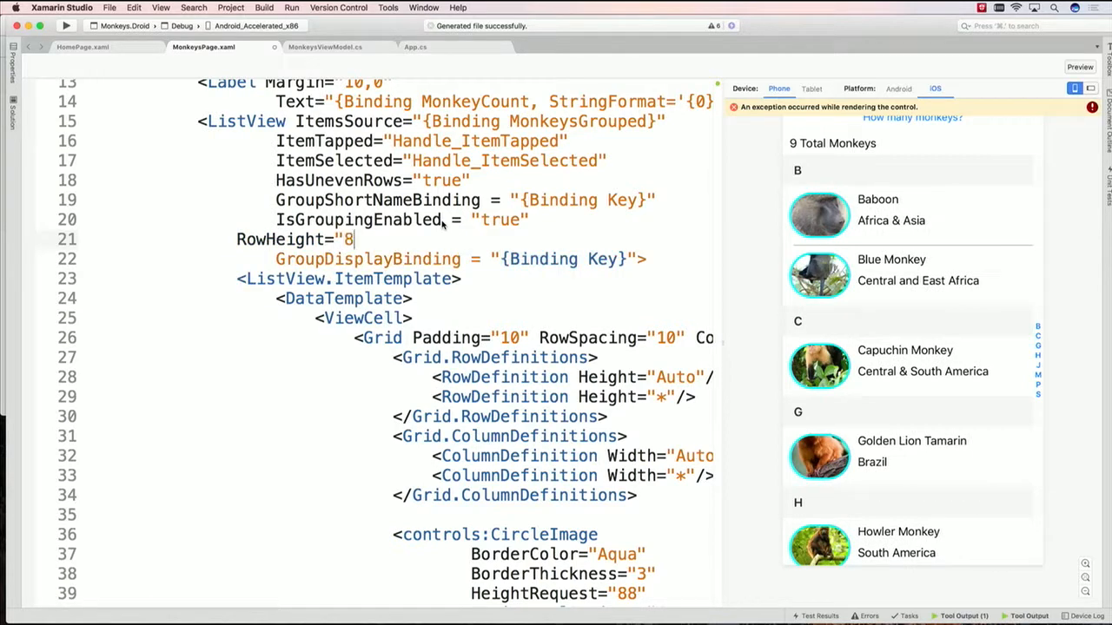
text(1--)
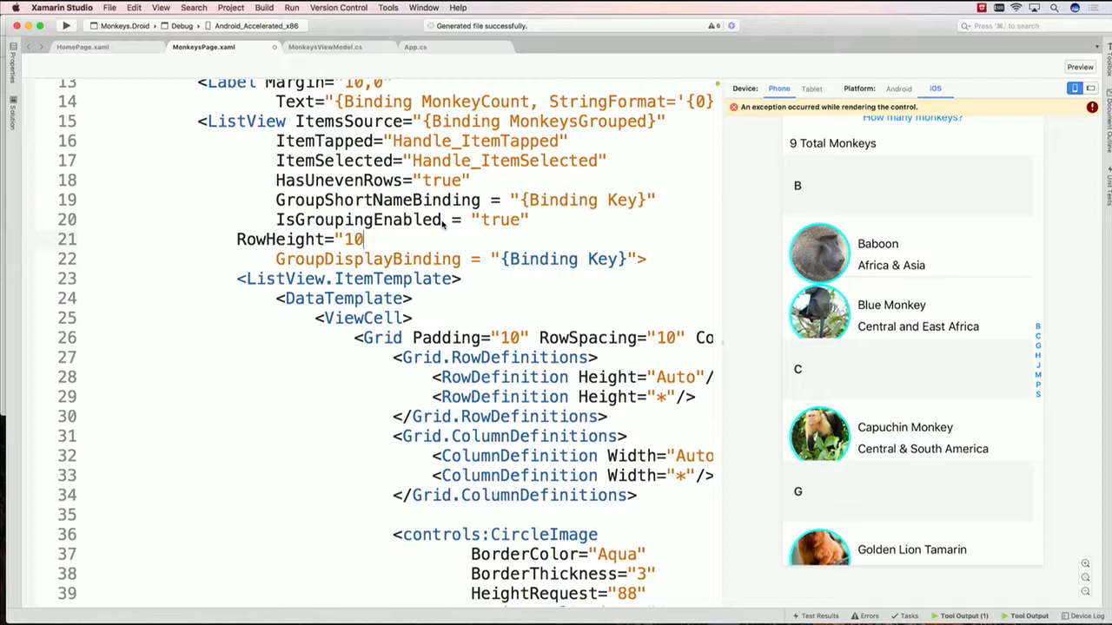
text(0)
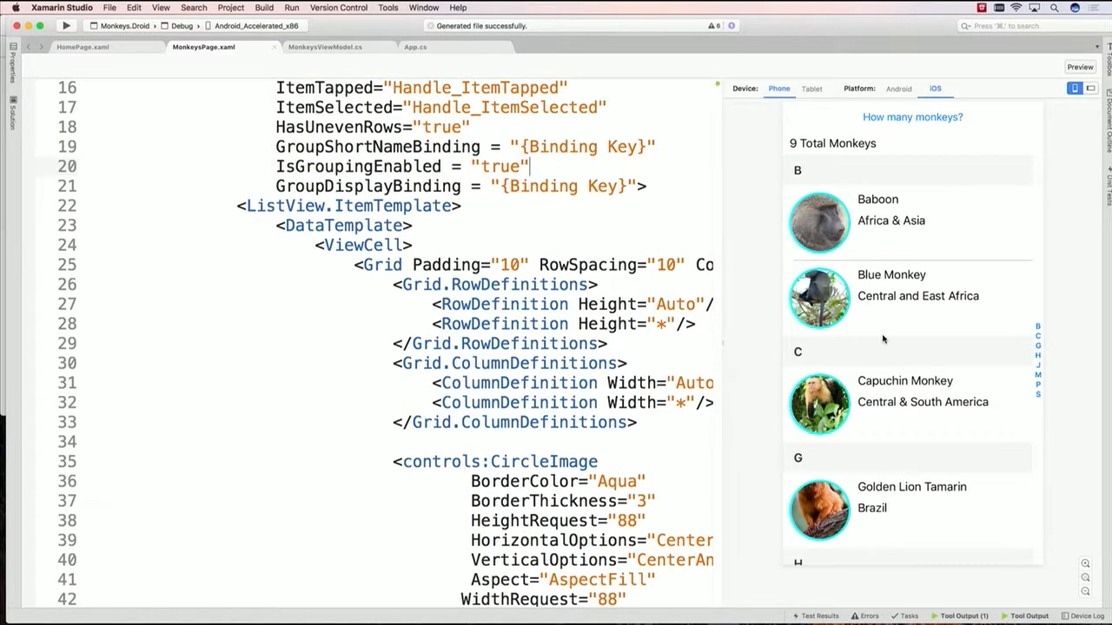
Hide the Previewer pane, leaving the full MonkeysPage.xaml markup in view
scroll(down, 3)
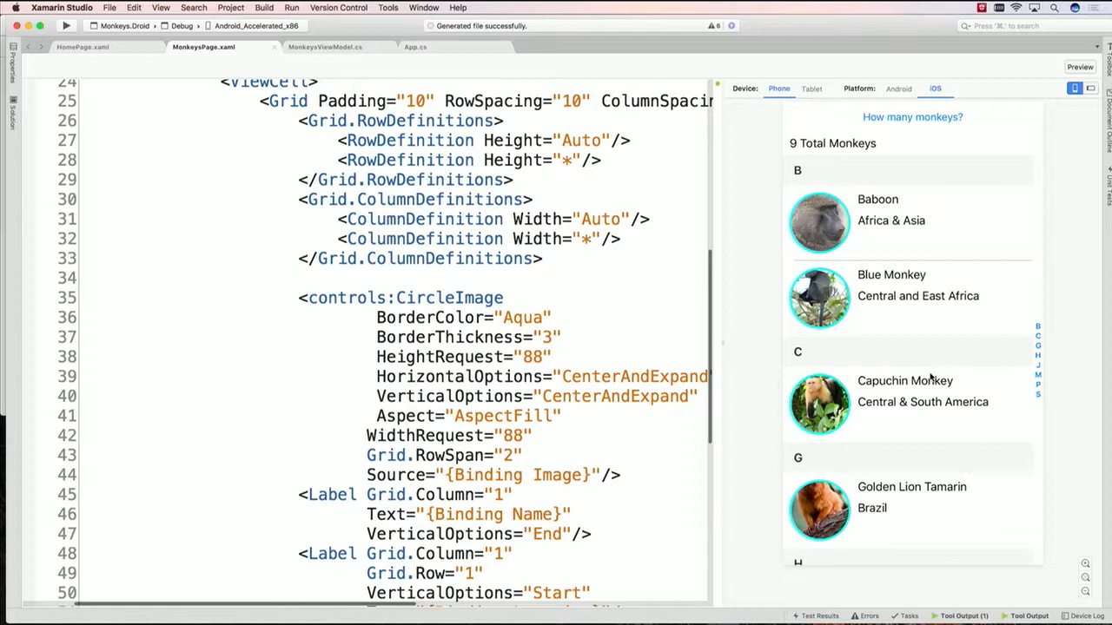
mouse_move(1001, 129)
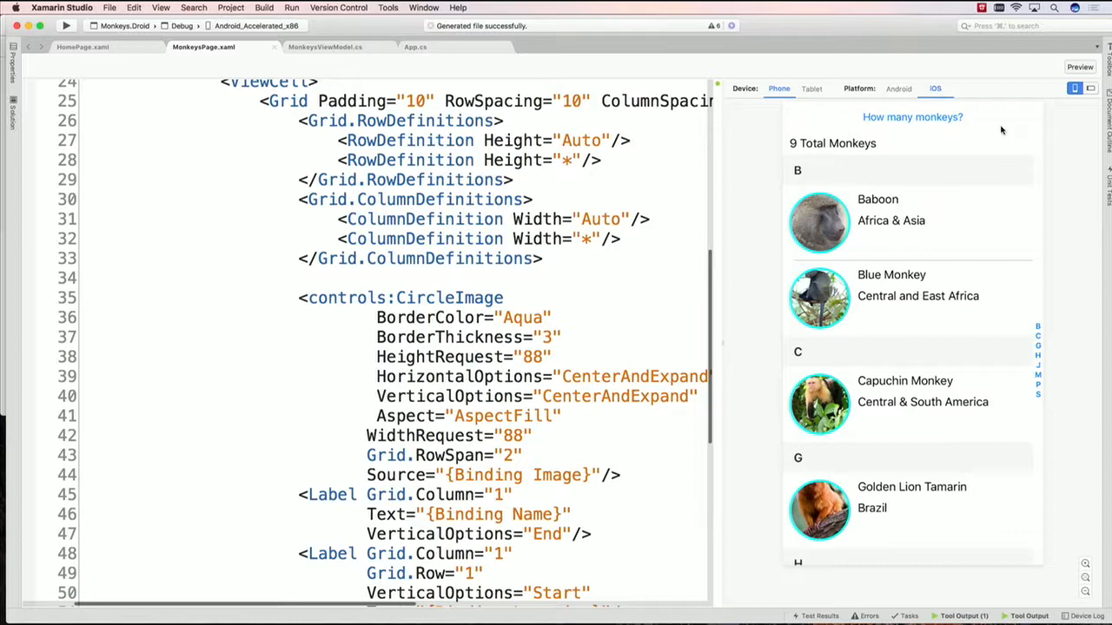
click(1081, 66)
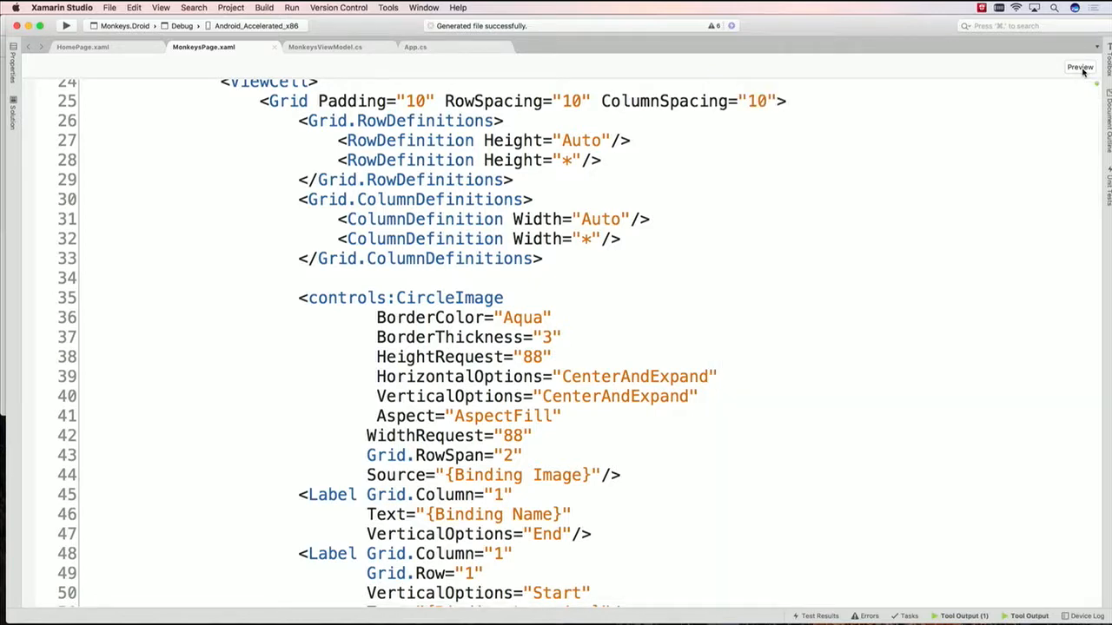